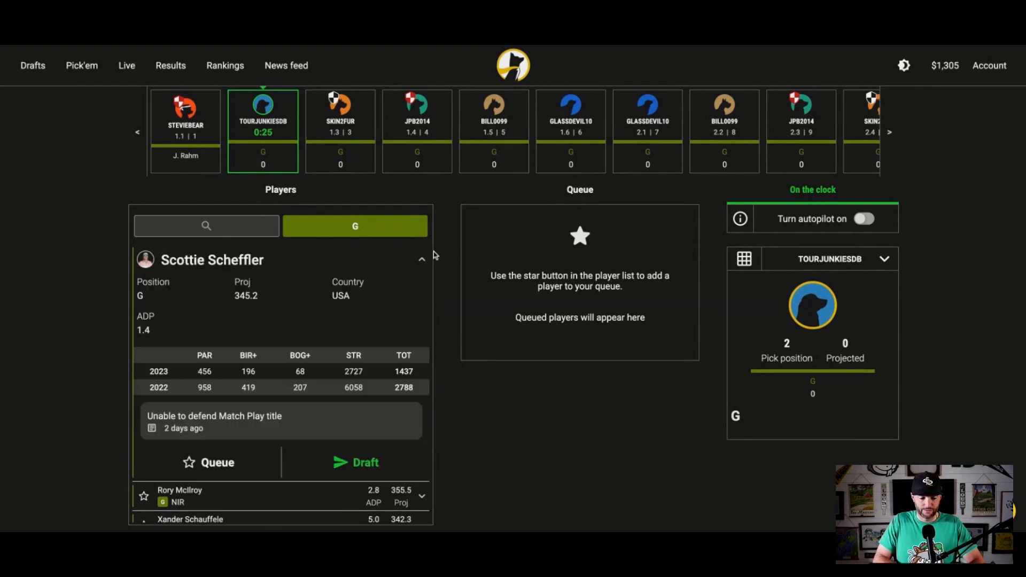
# Draft Scottie Scheffler, then return to the Drafts lobby of featured tournaments
pyautogui.click(355, 462)
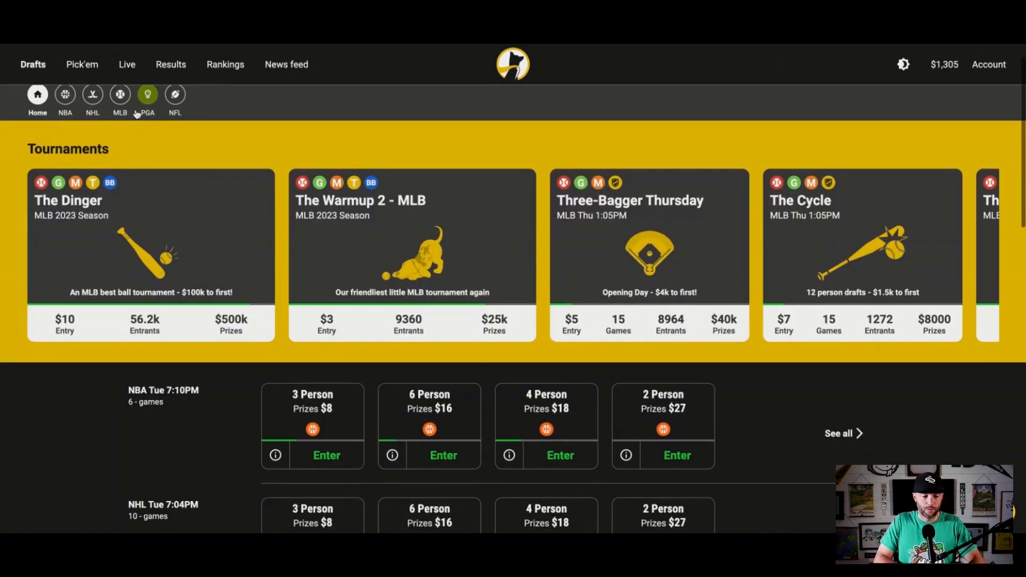
# Filter to PGA tournaments and review The Albatross prize breakdown and schedule
pyautogui.click(148, 98)
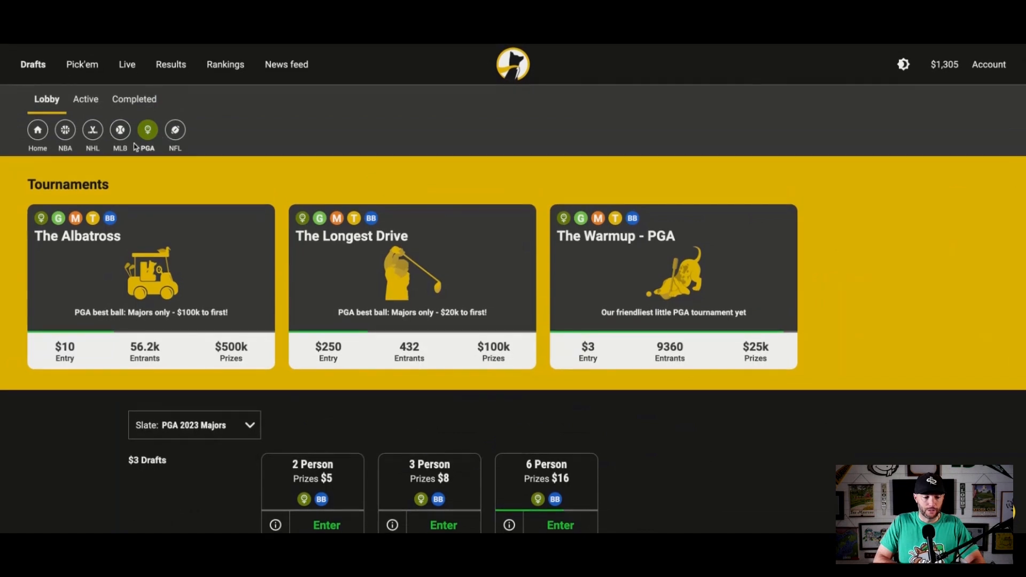
pyautogui.moveTo(135, 321)
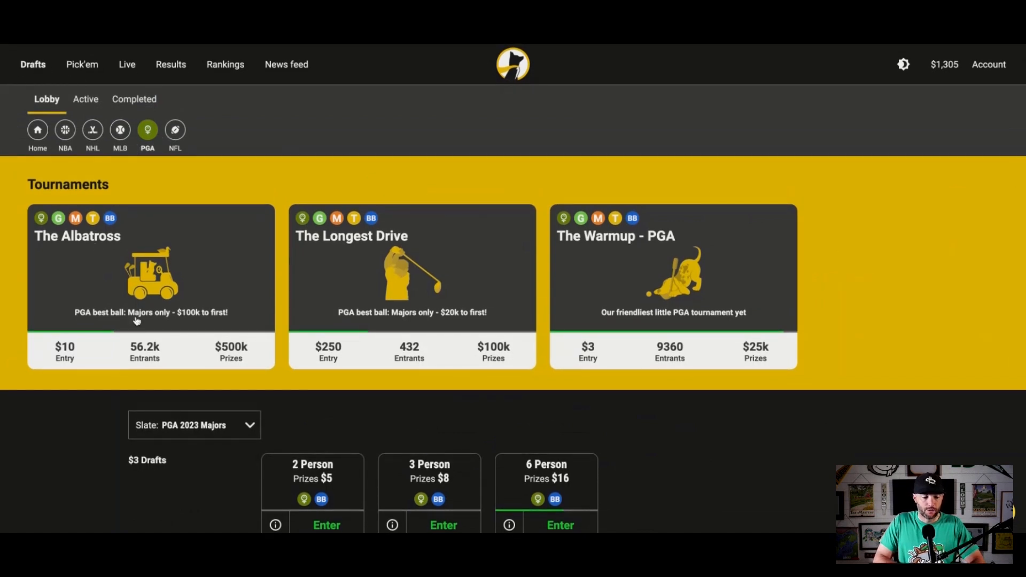
pyautogui.click(151, 268)
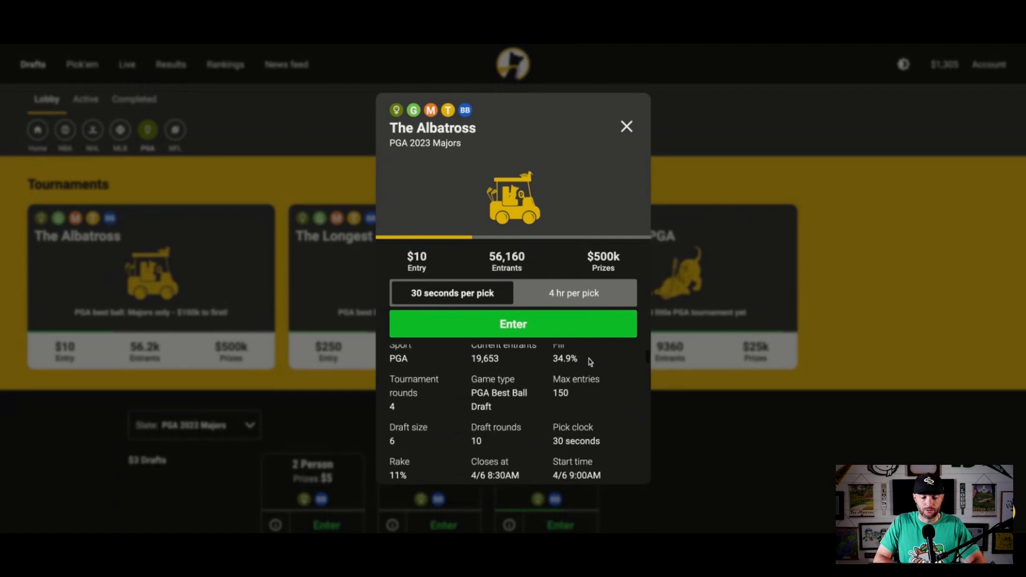
pyautogui.scroll(-3)
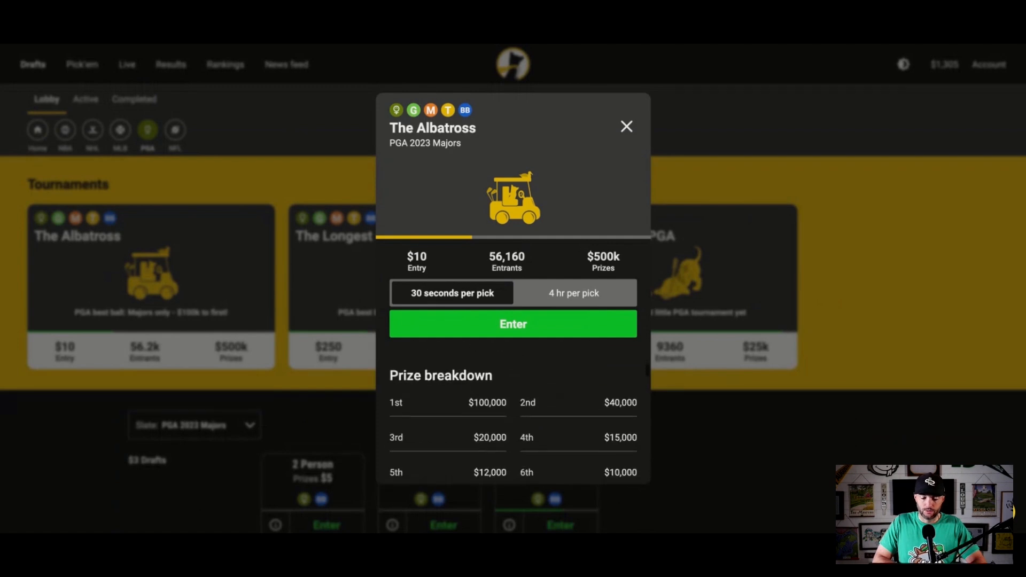
pyautogui.scroll(-3)
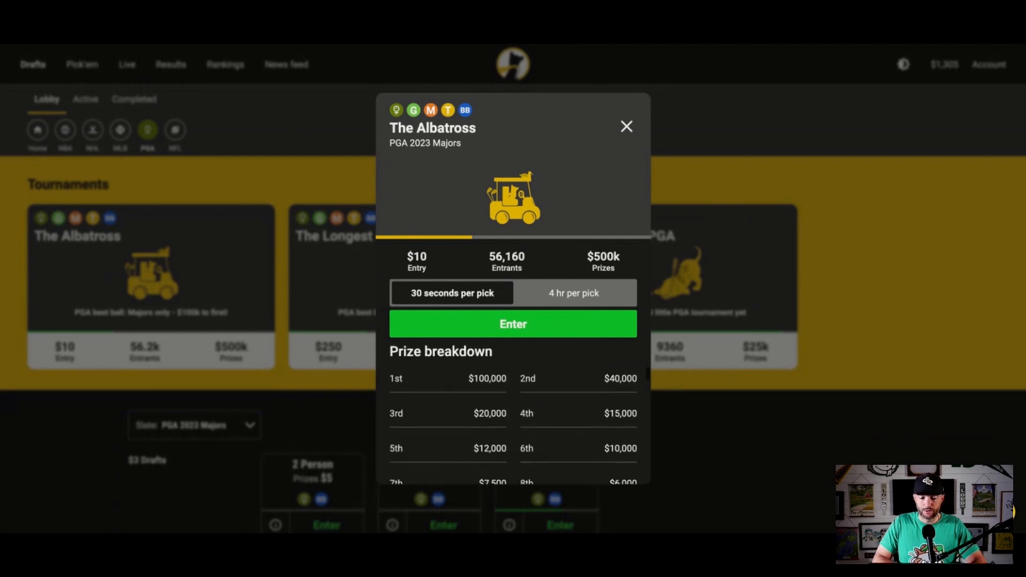
pyautogui.scroll(-3)
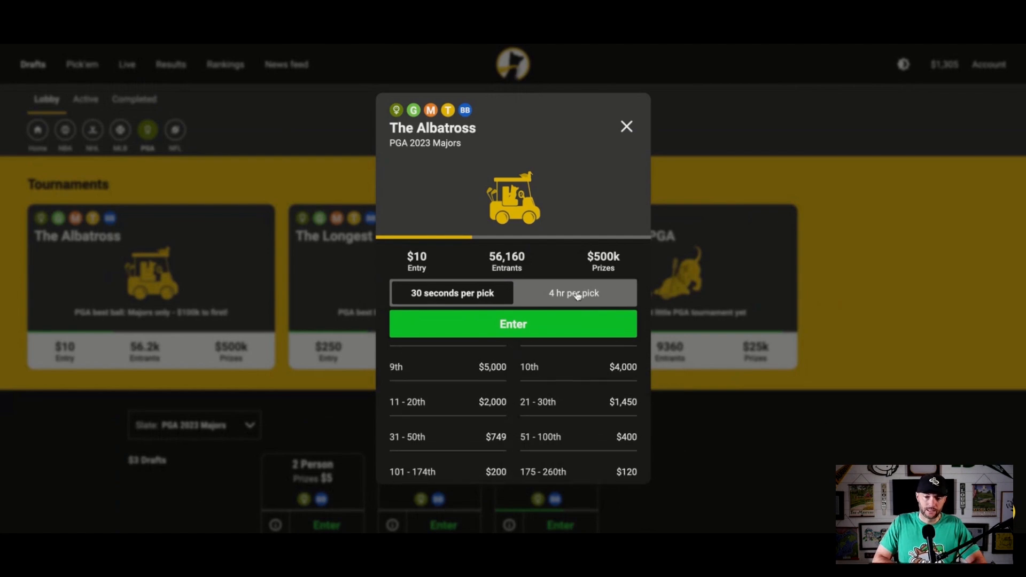
pyautogui.scroll(-3)
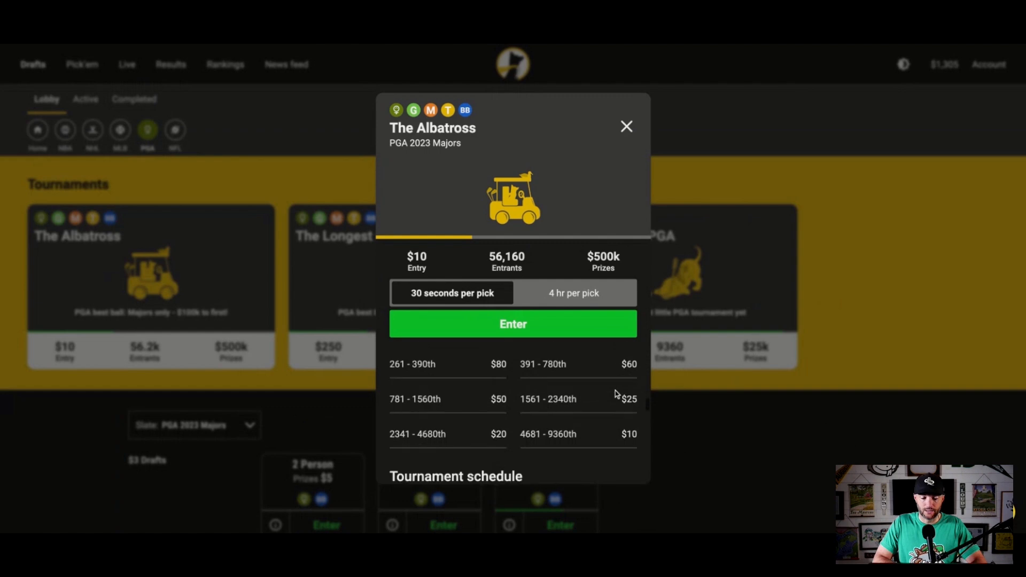
pyautogui.scroll(-3)
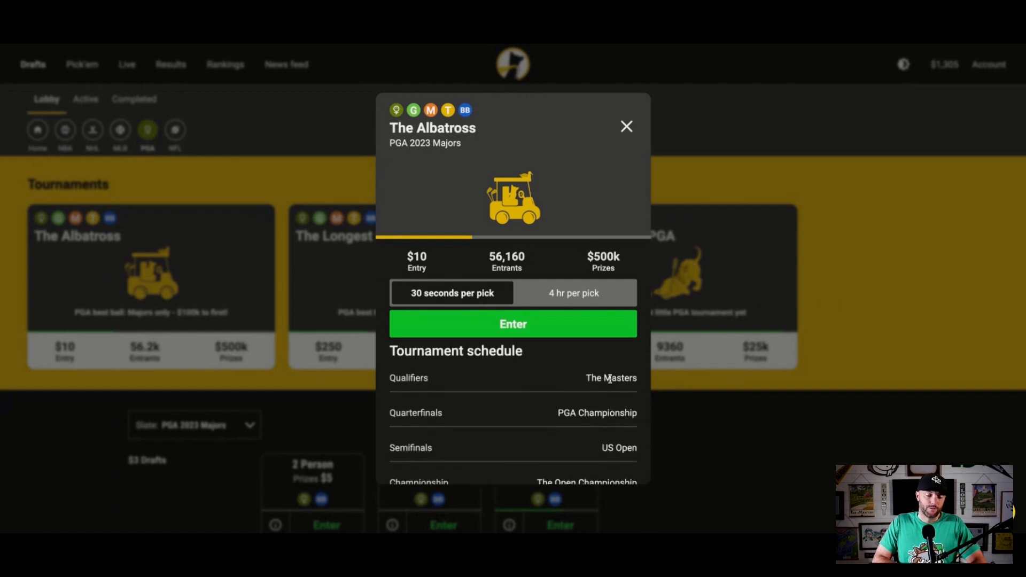
# Review The Albatross scoring and roster rules, then enter the live PGA draft room
pyautogui.scroll(-3)
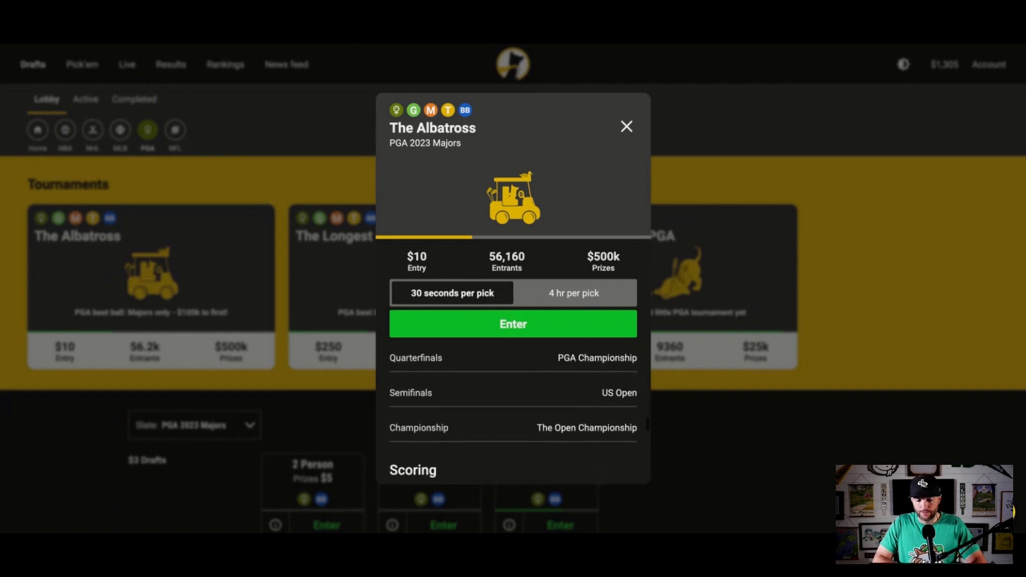
pyautogui.scroll(-3)
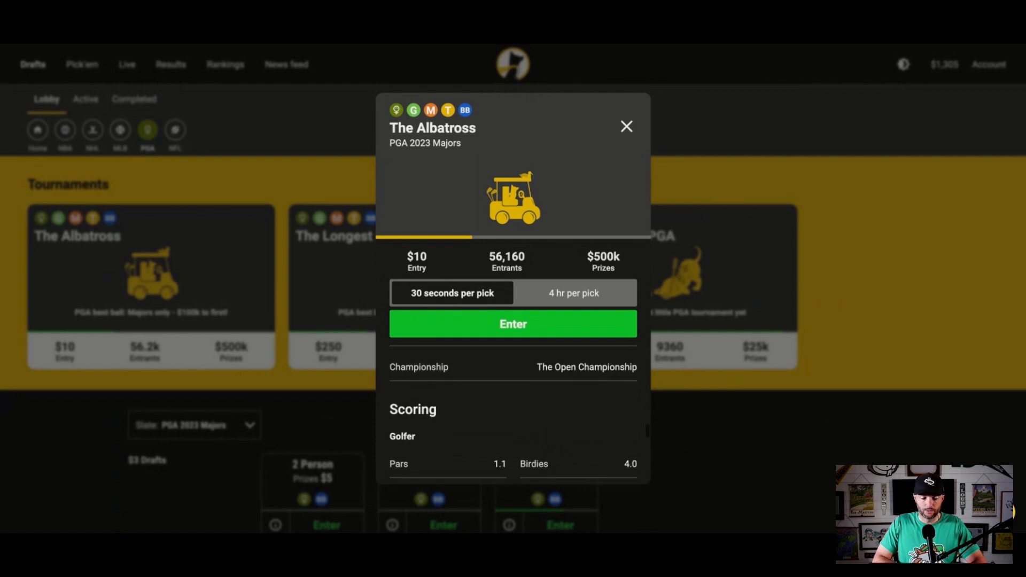
pyautogui.scroll(-3)
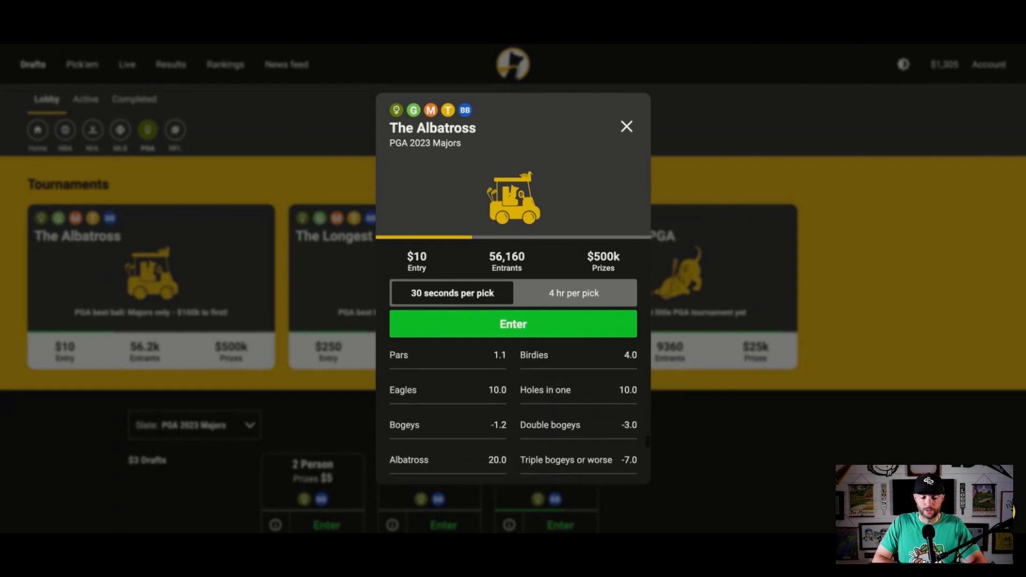
pyautogui.scroll(-3)
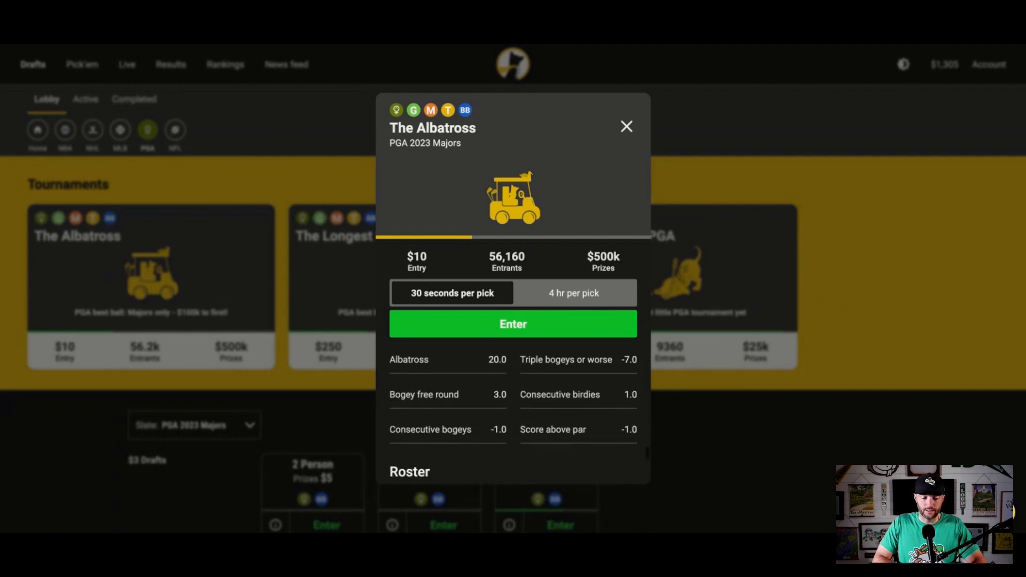
pyautogui.scroll(-3)
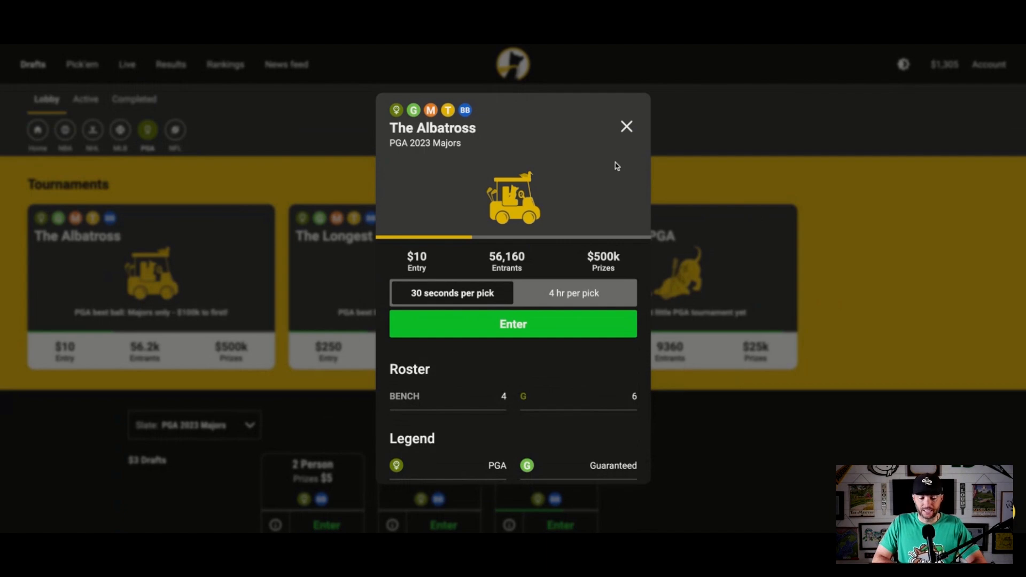
pyautogui.click(626, 127)
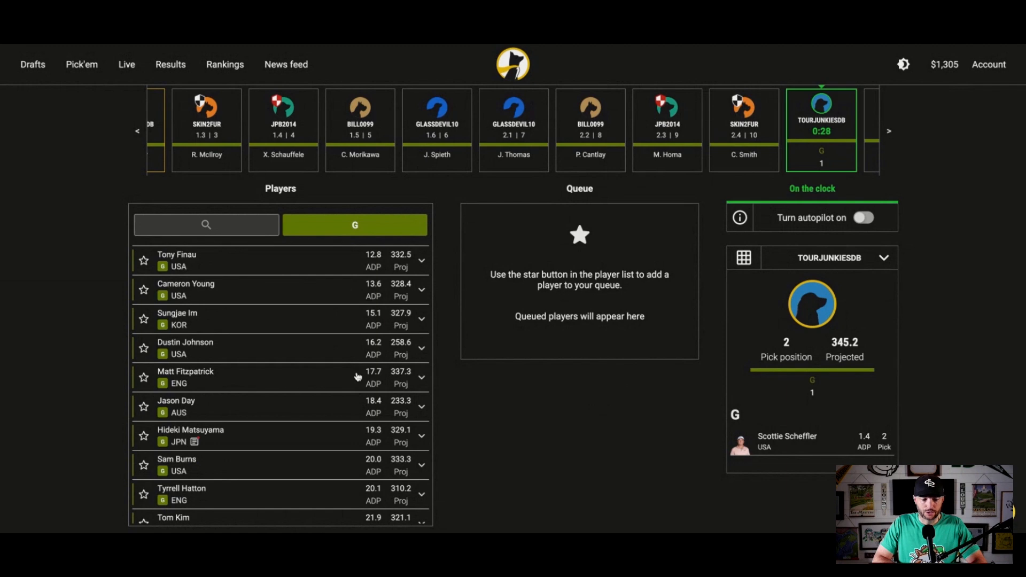
# Draft Tony Finau as the second golfer alongside Scottie Scheffler
pyautogui.scroll(3)
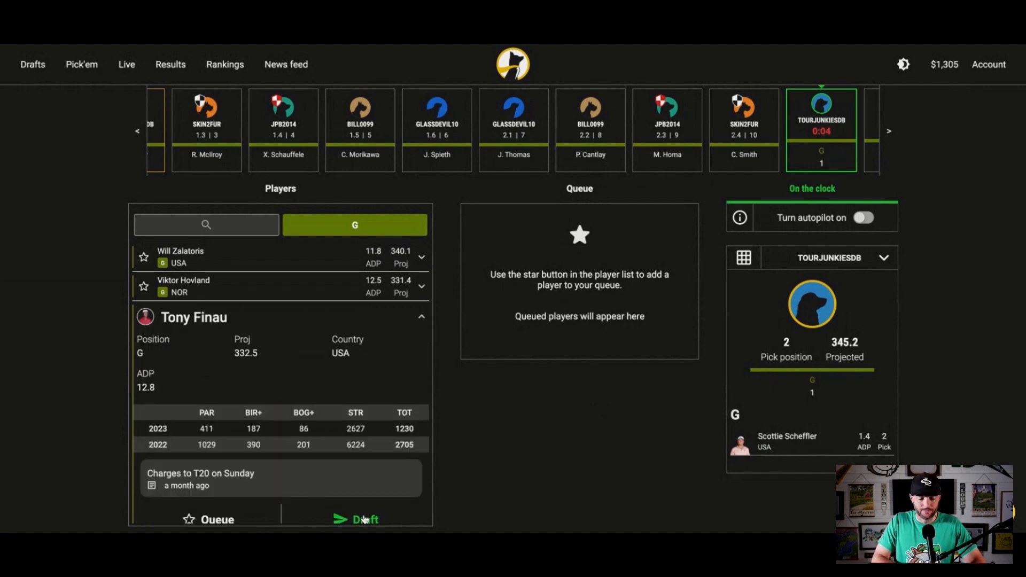
pyautogui.click(365, 520)
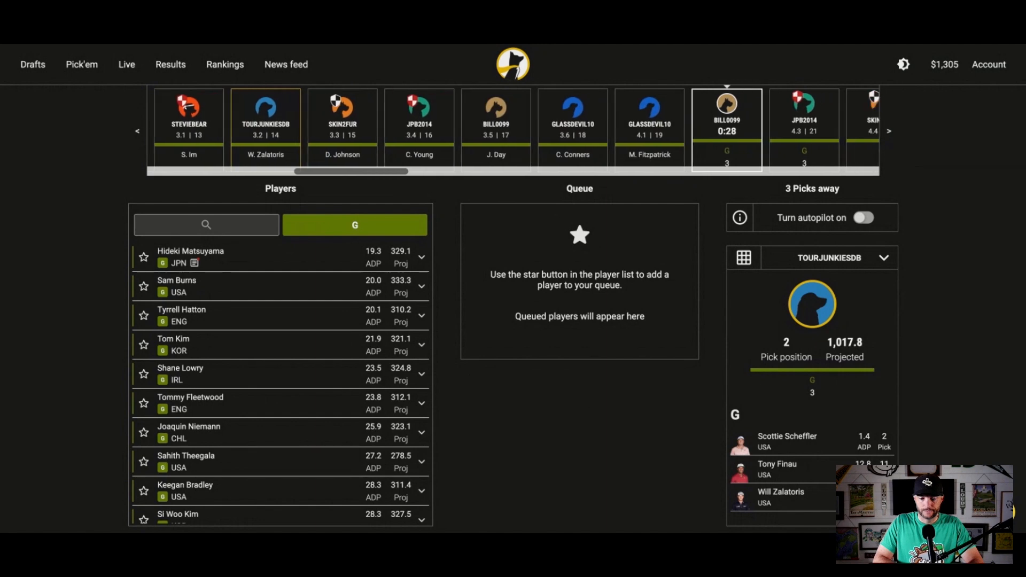
pyautogui.hscroll(3)
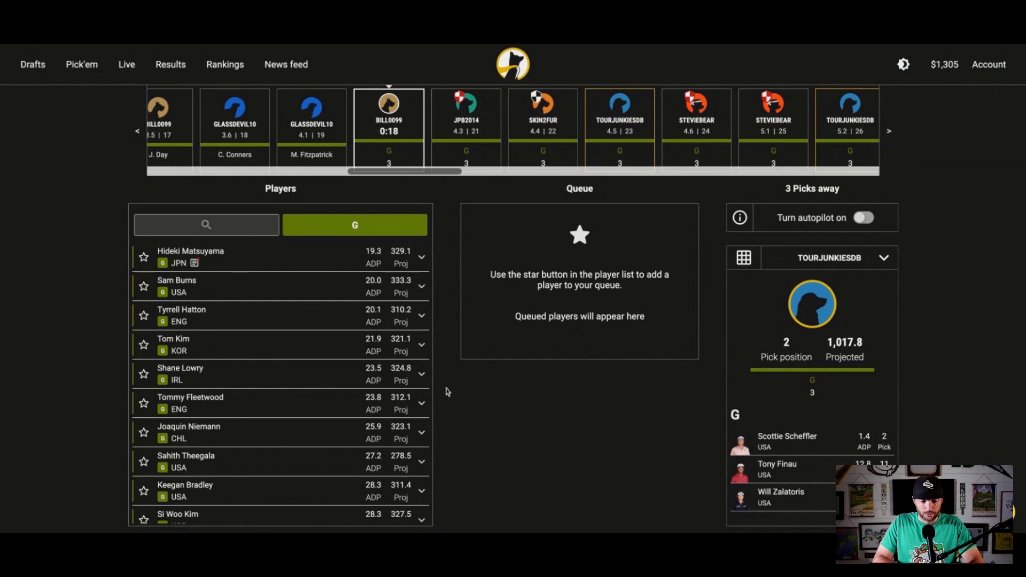
pyautogui.moveTo(382, 352)
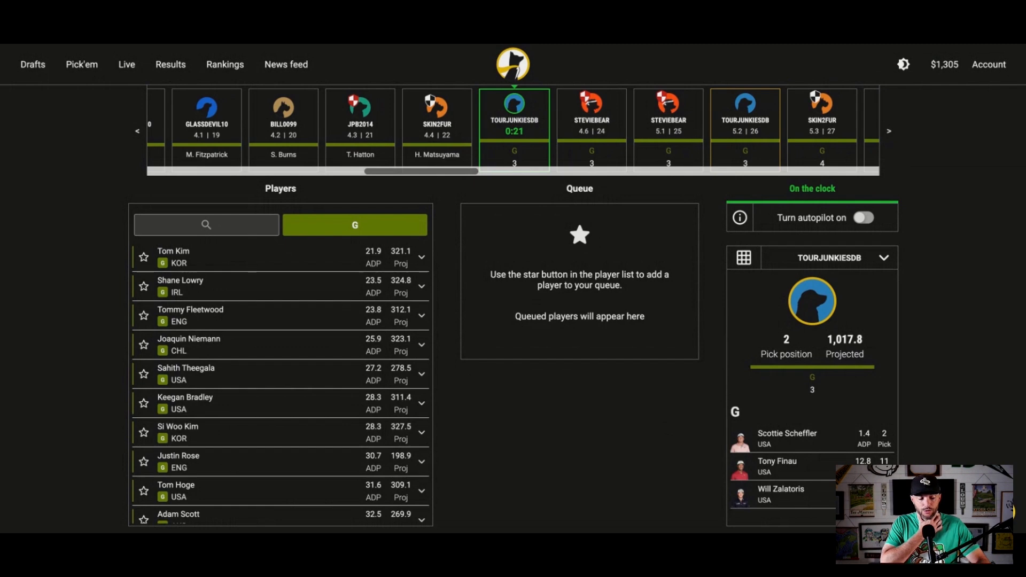
# Browse the Players list and draft Si Woo Kim as the fourth golfer
pyautogui.scroll(-3)
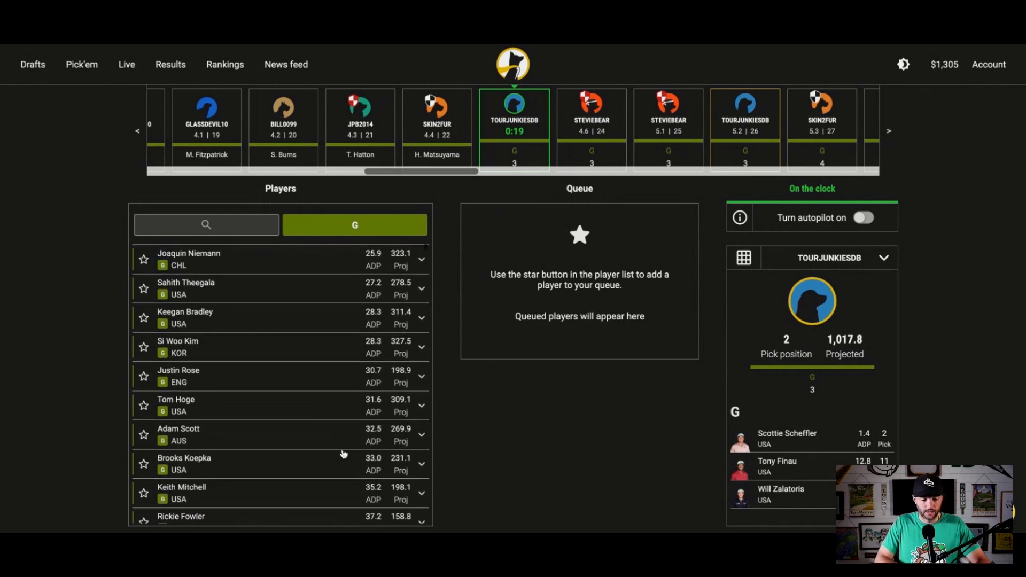
pyautogui.scroll(-3)
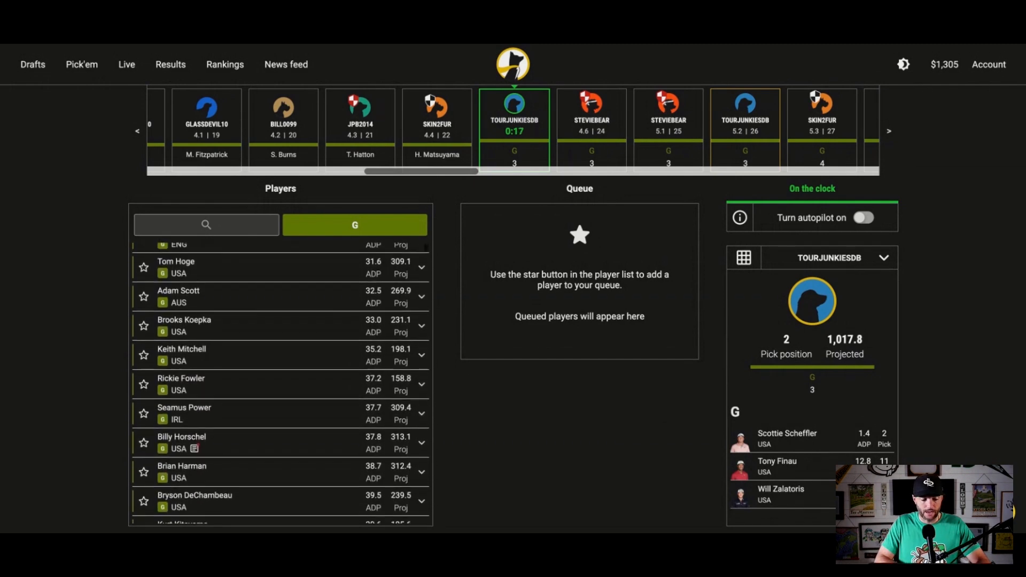
pyautogui.scroll(3)
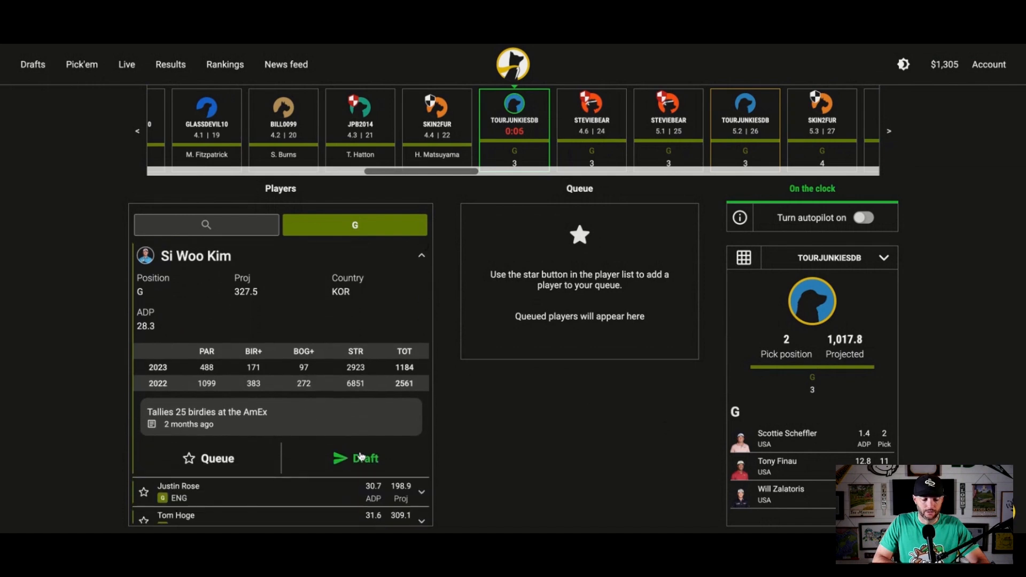
pyautogui.click(365, 458)
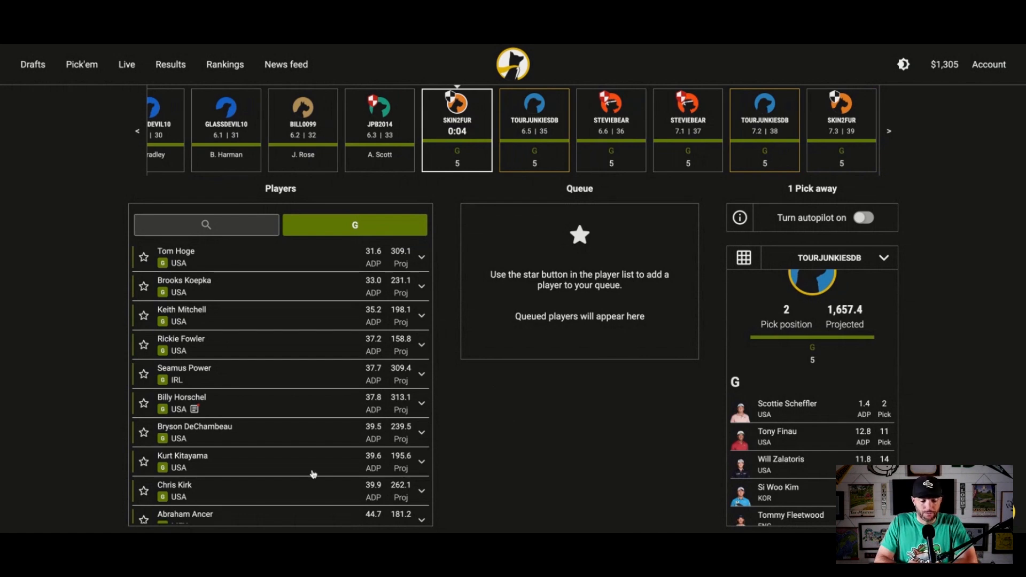
pyautogui.moveTo(321, 365)
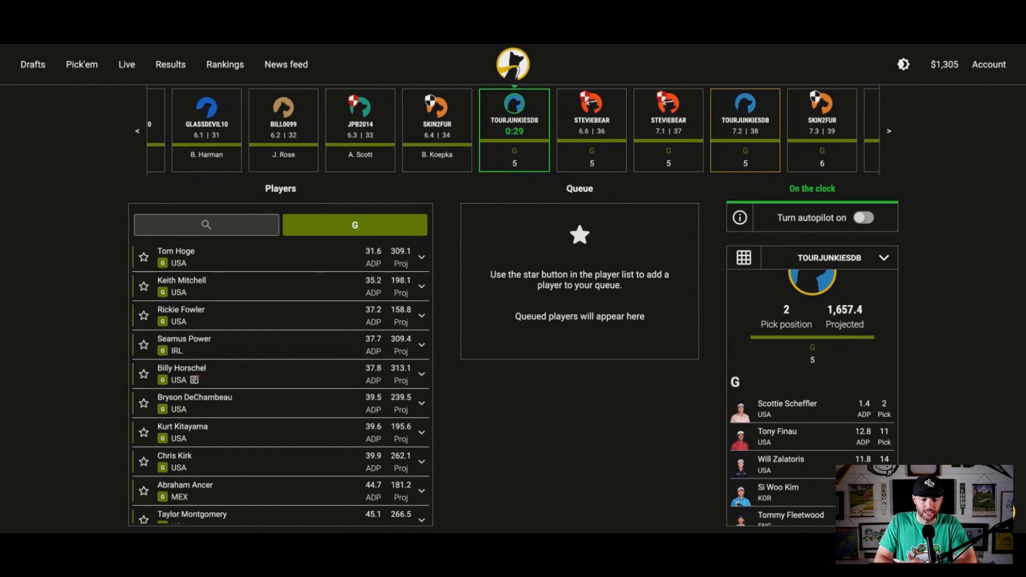
pyautogui.moveTo(321, 258)
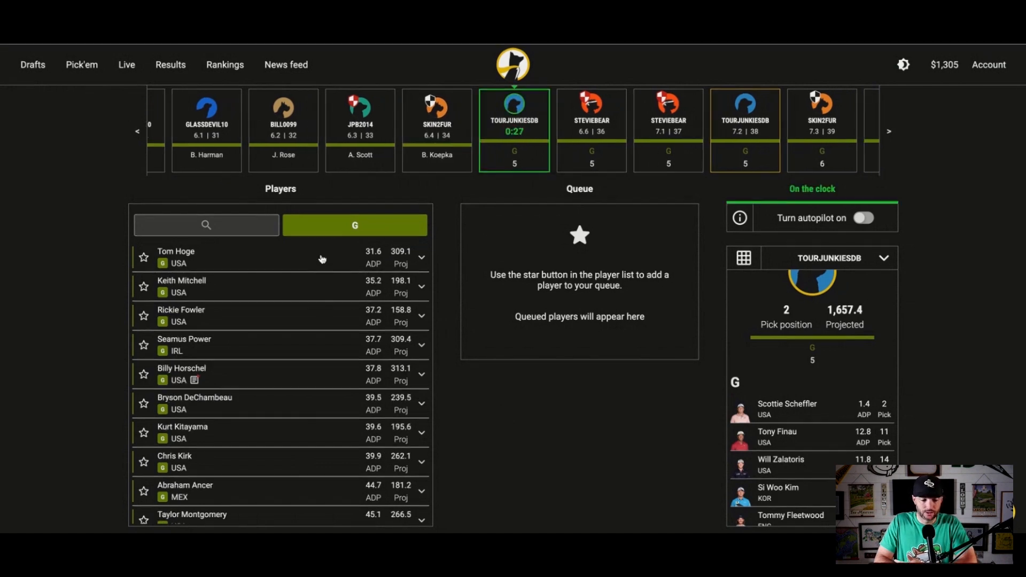
# Browse the Players list and draft Kurt Kitayama as the sixth golfer
pyautogui.scroll(-3)
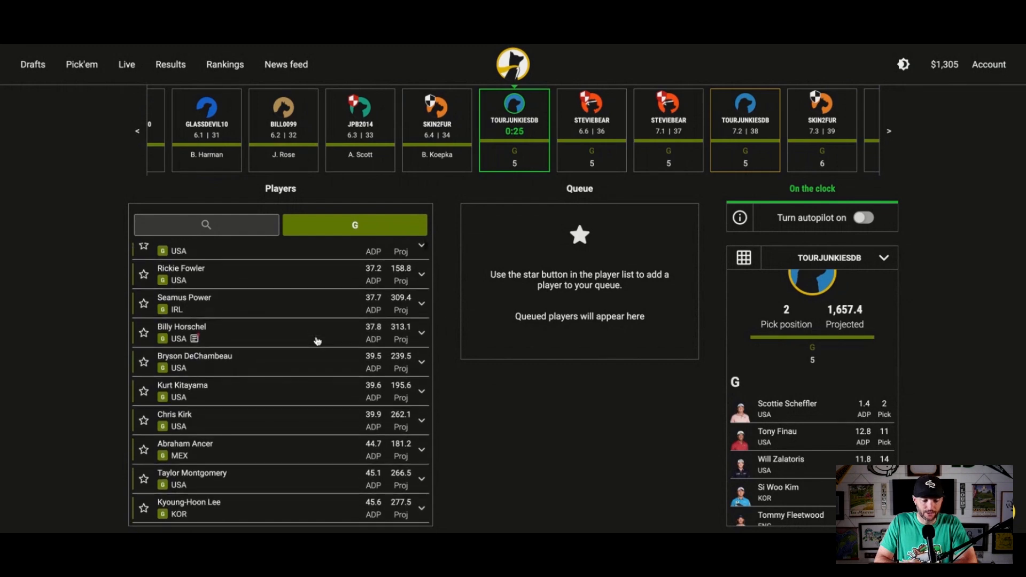
pyautogui.scroll(-3)
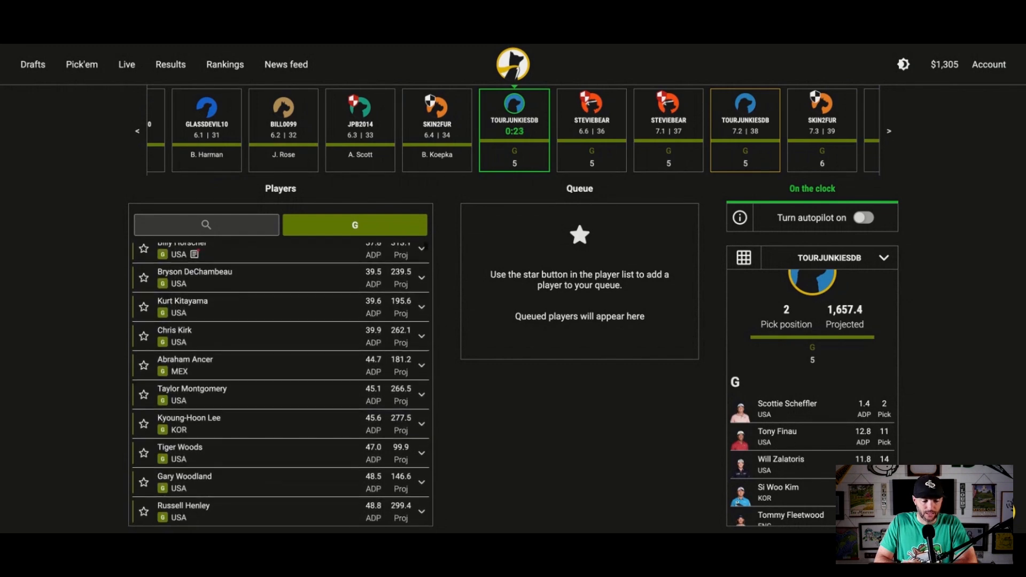
pyautogui.scroll(-3)
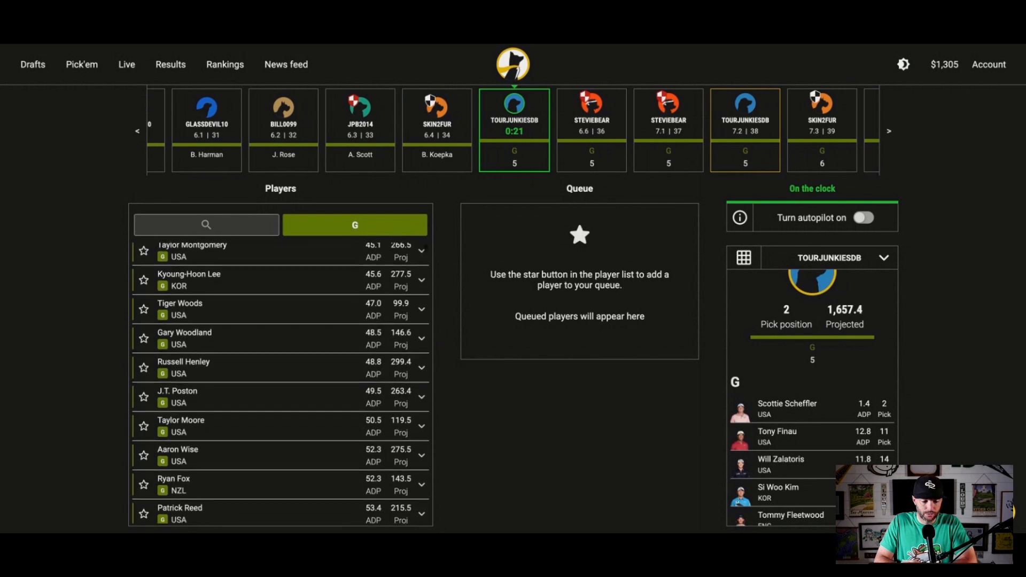
pyautogui.scroll(3)
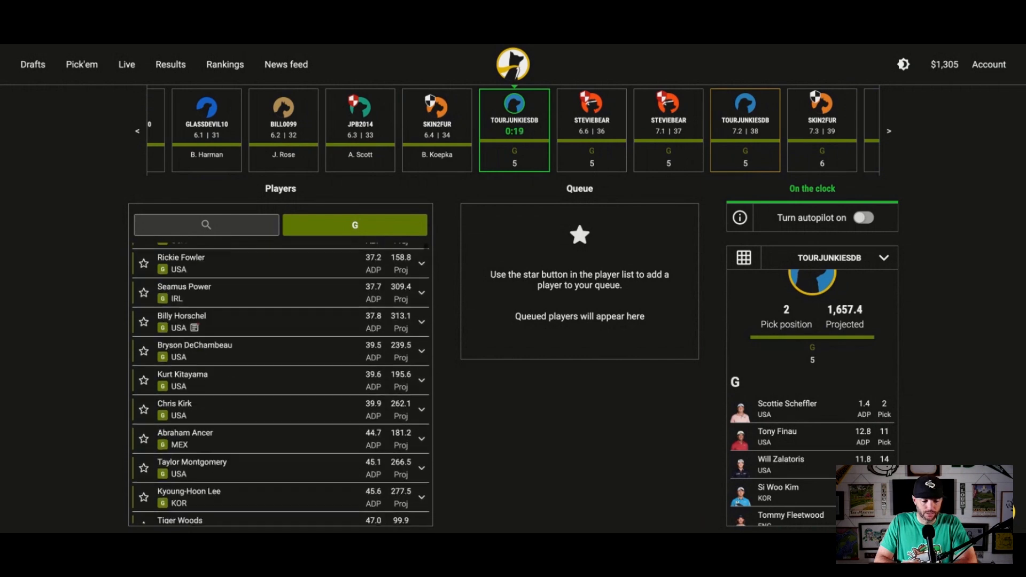
pyautogui.scroll(3)
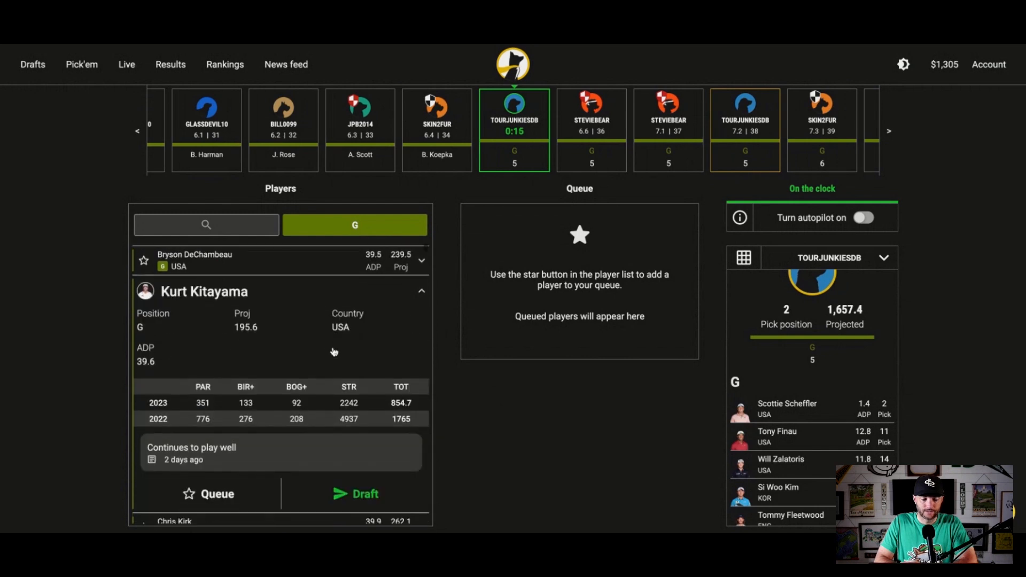
pyautogui.click(355, 494)
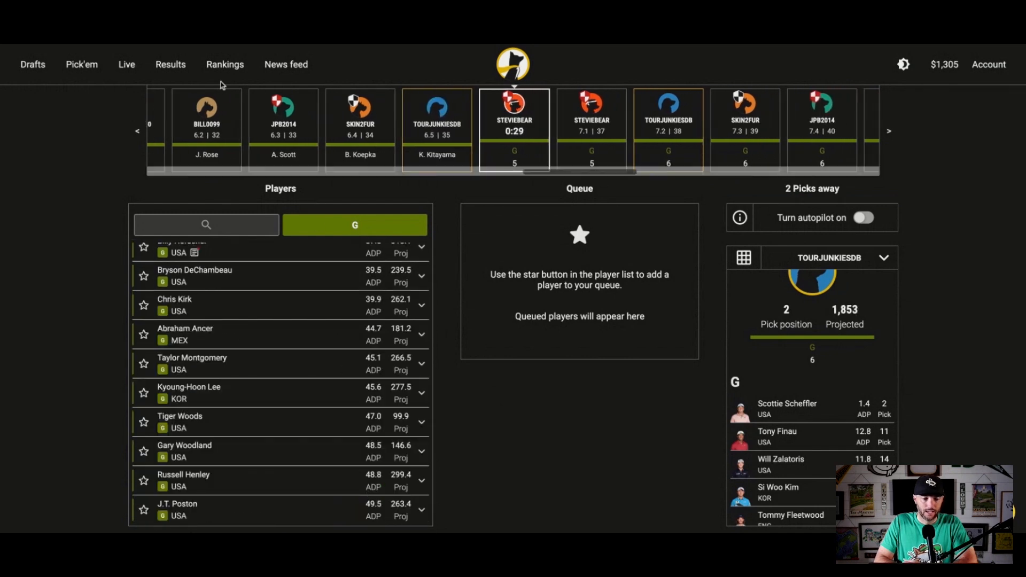
pyautogui.moveTo(197, 44)
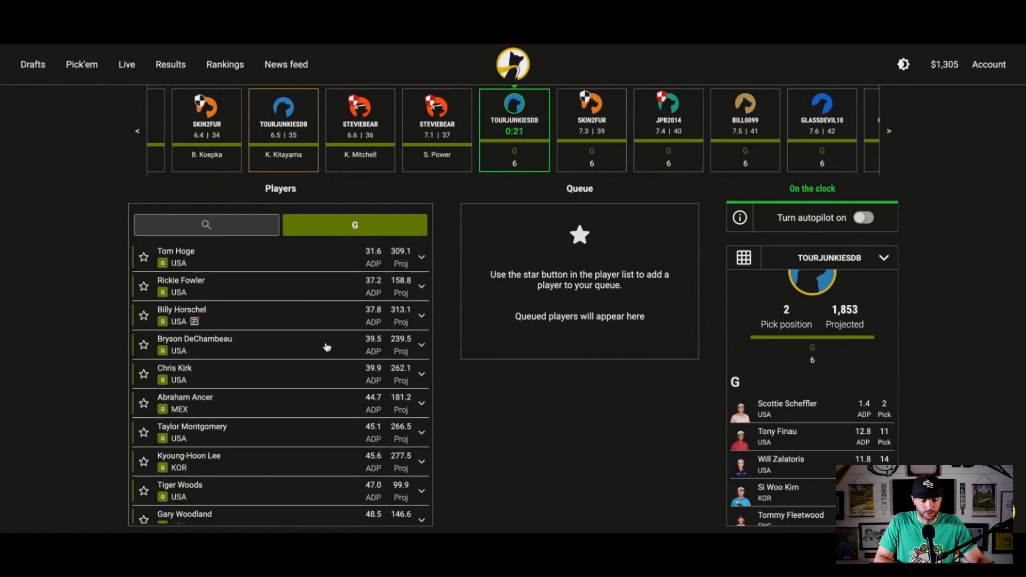
# Browse the Players list and draft Rickie Fowler as the seventh golfer
pyautogui.scroll(-3)
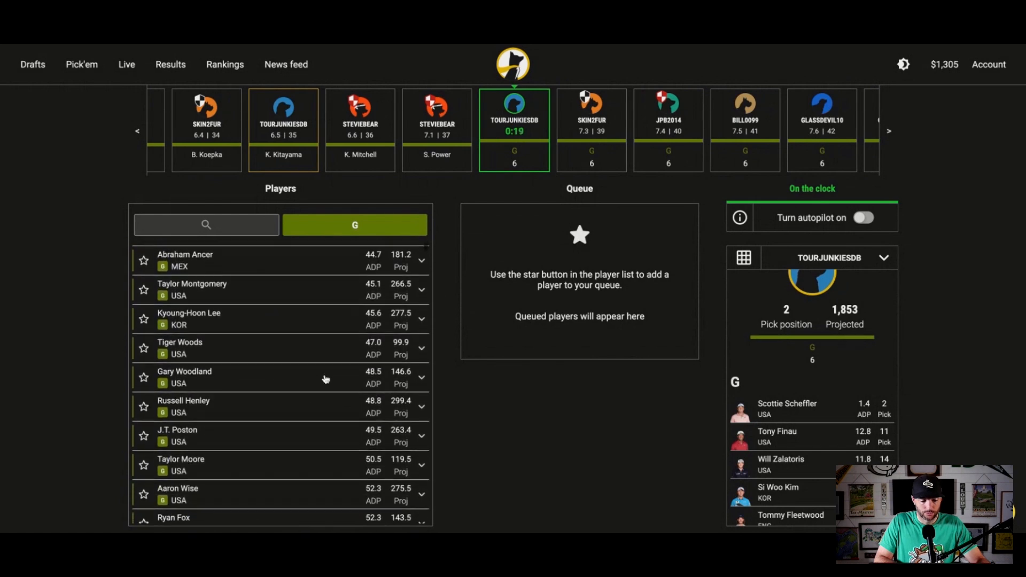
pyautogui.scroll(-3)
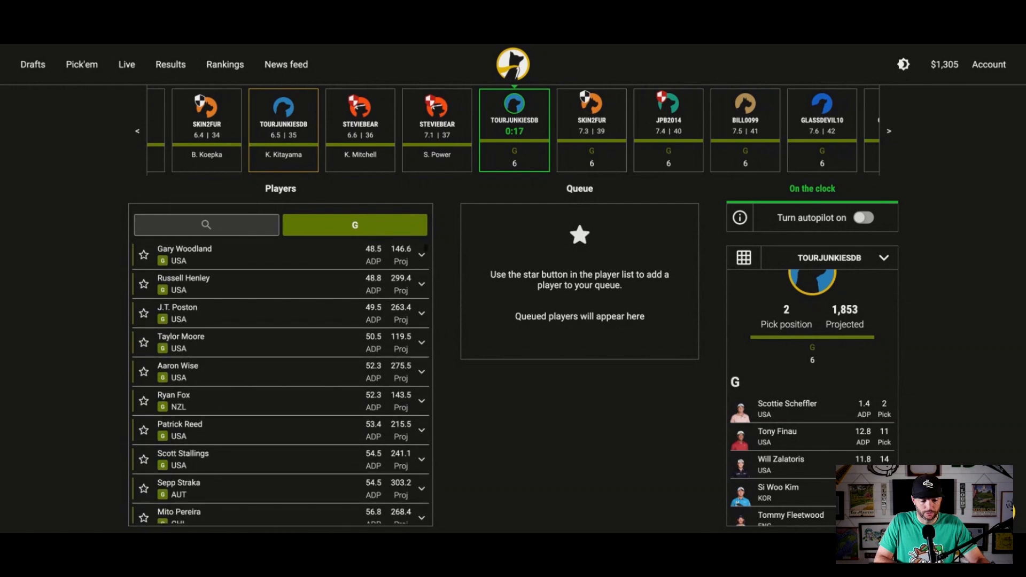
pyautogui.scroll(-3)
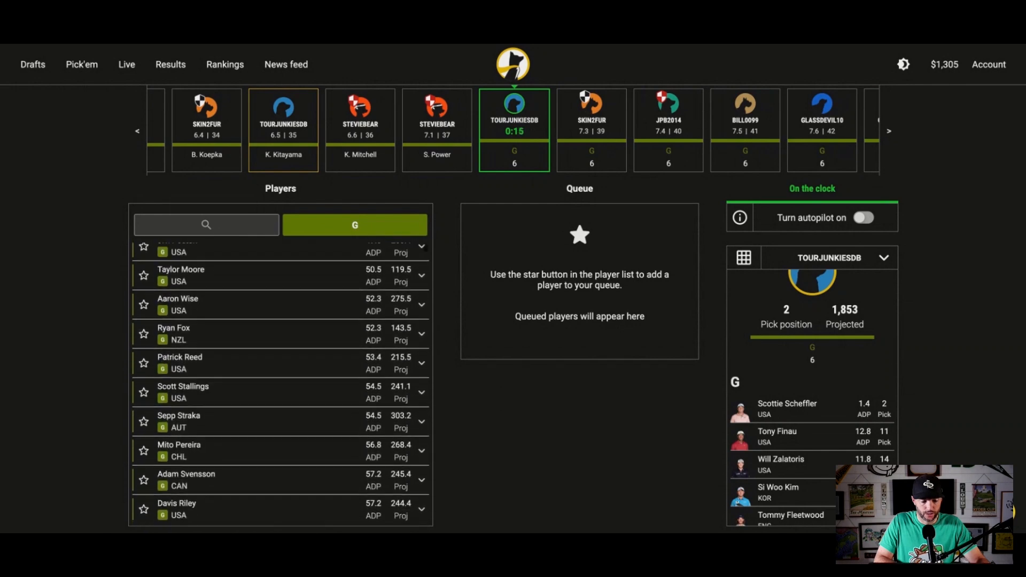
pyautogui.scroll(-3)
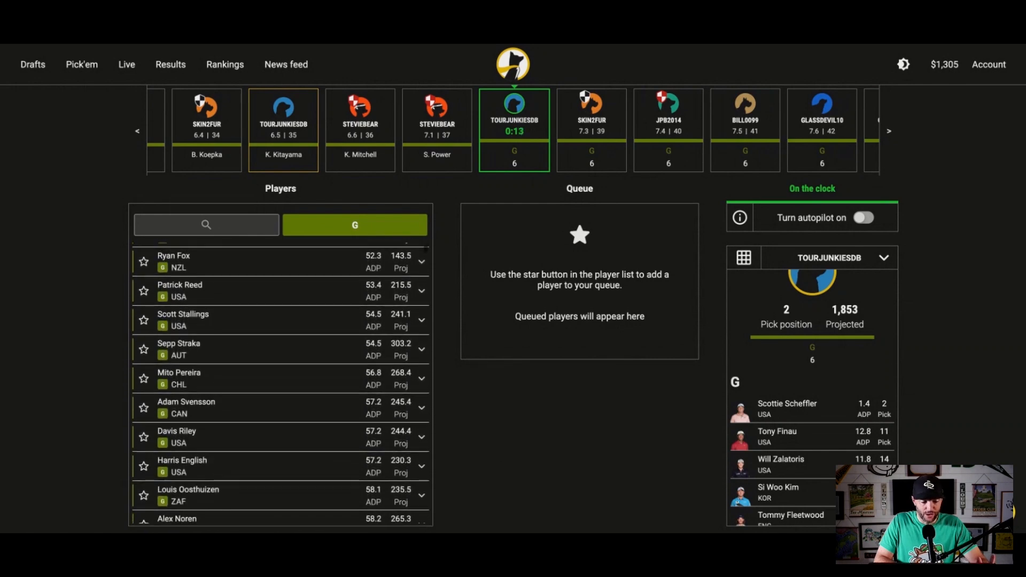
pyautogui.scroll(3)
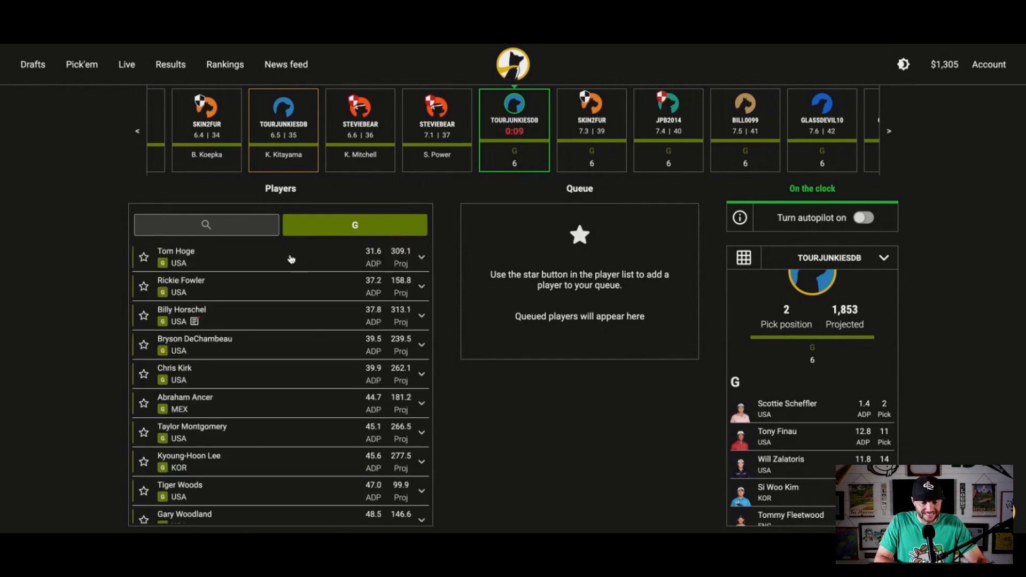
pyautogui.moveTo(224, 355)
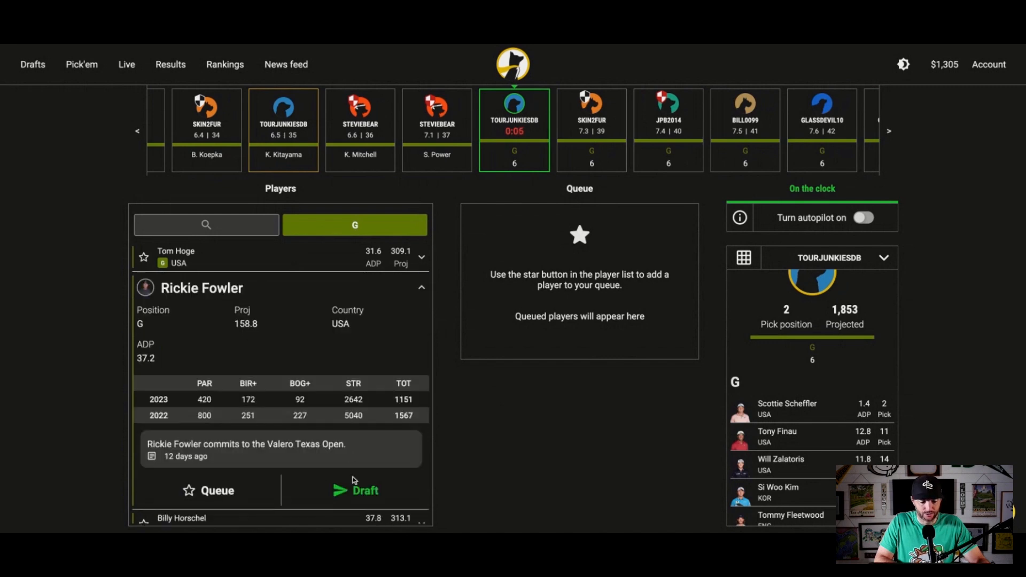
pyautogui.click(356, 490)
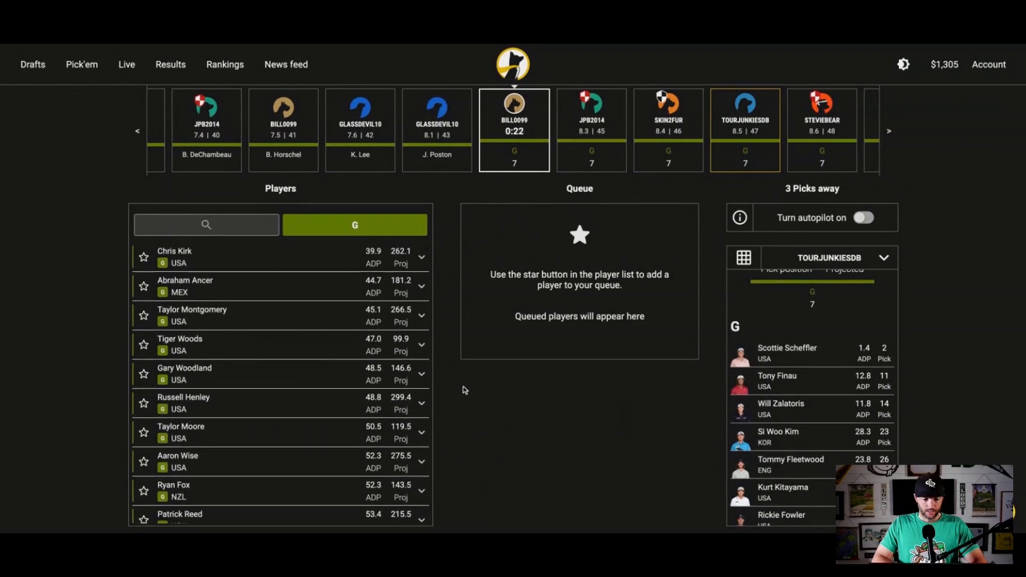
pyautogui.scroll(-3)
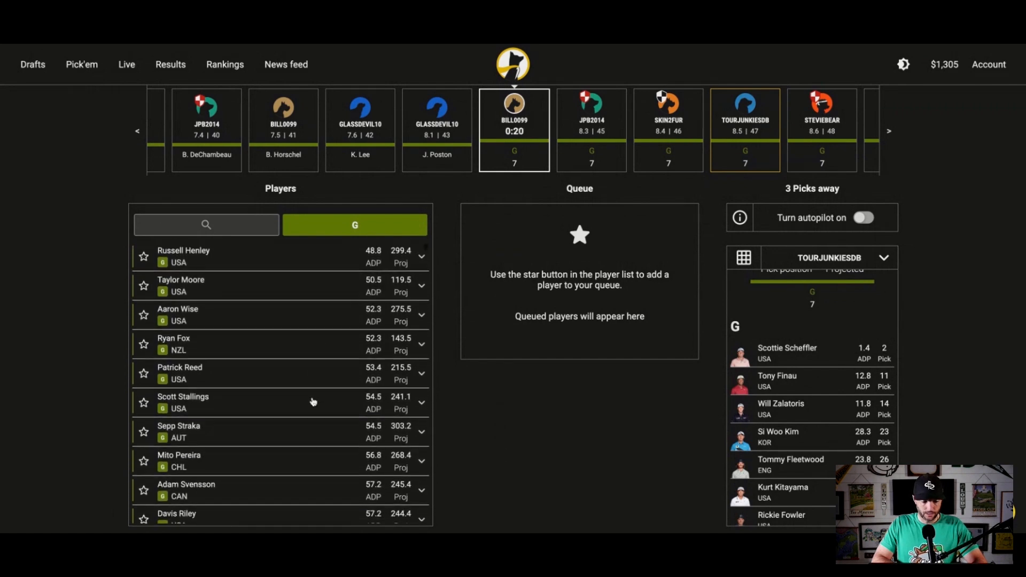
pyautogui.scroll(-3)
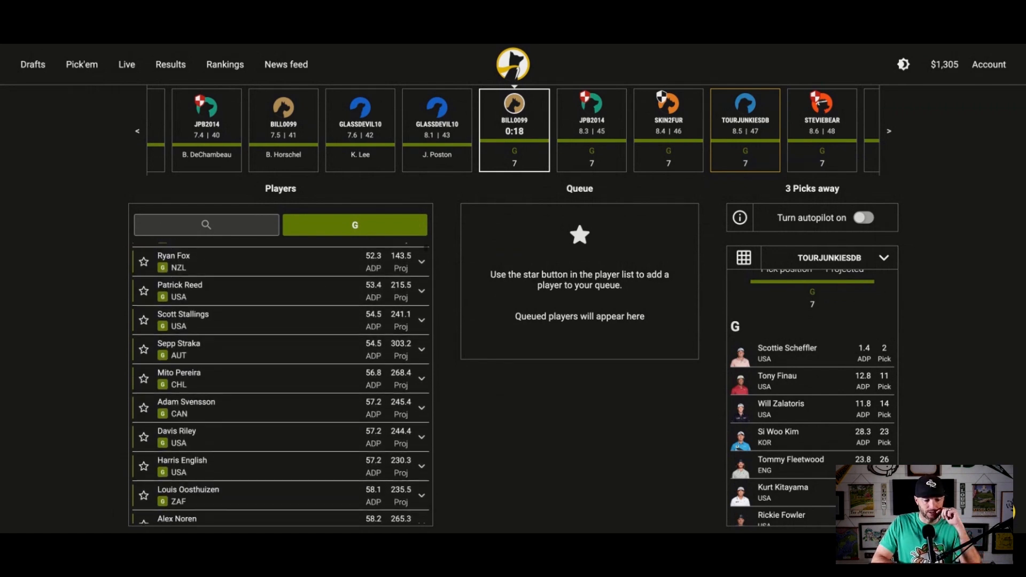
pyautogui.scroll(-3)
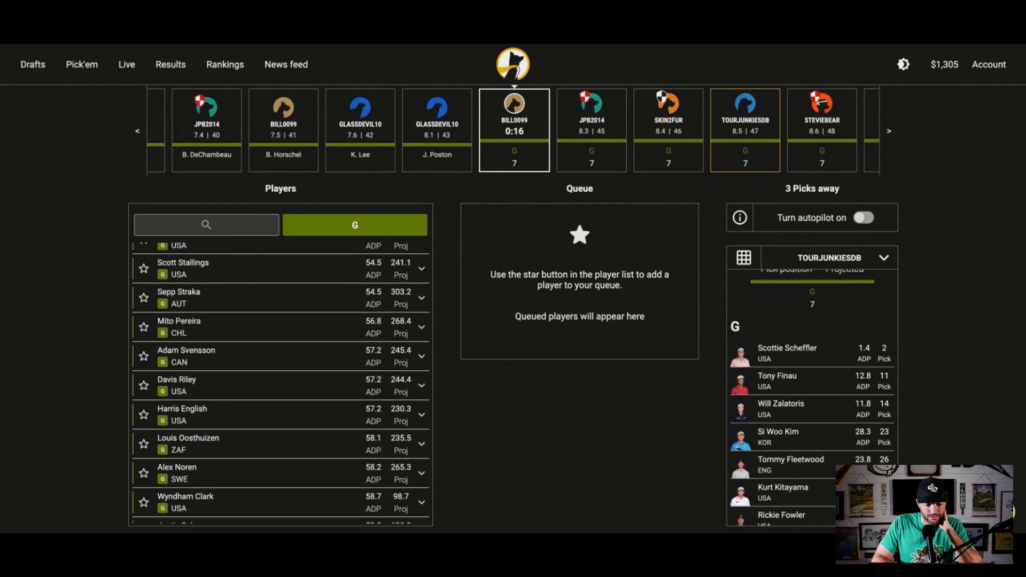
pyautogui.scroll(-3)
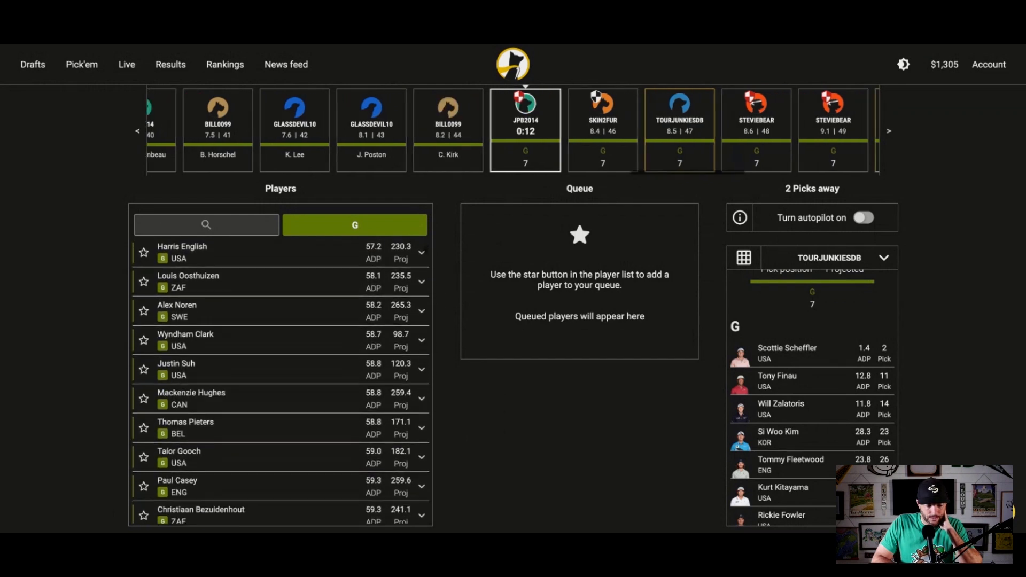
pyautogui.scroll(-3)
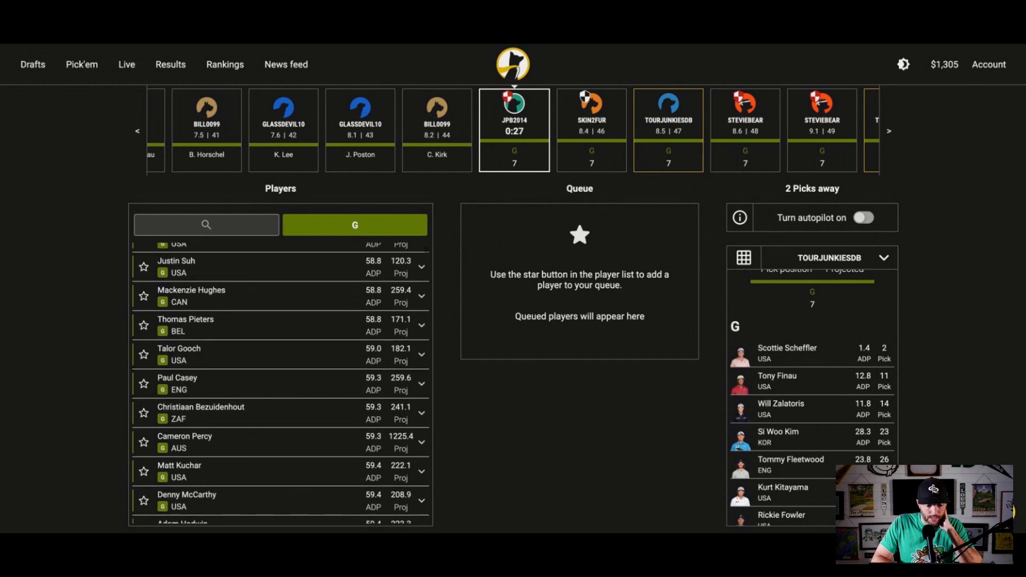
pyautogui.scroll(-3)
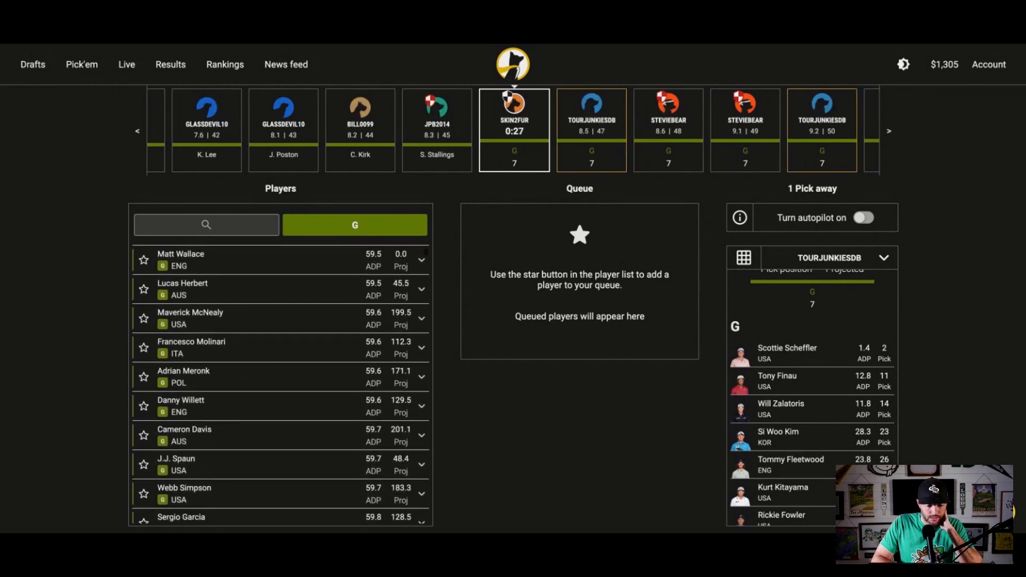
pyautogui.scroll(-3)
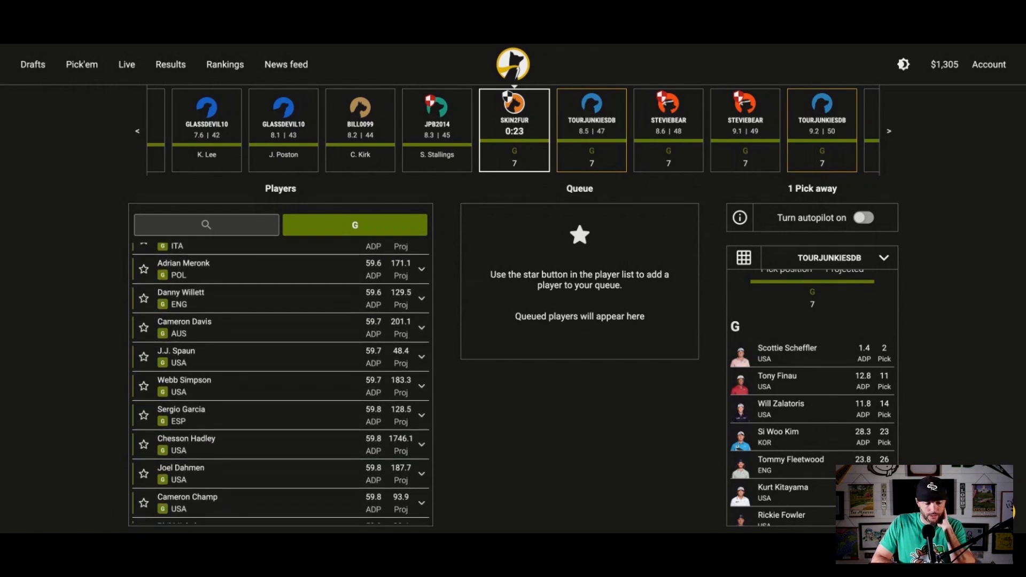
pyautogui.scroll(-3)
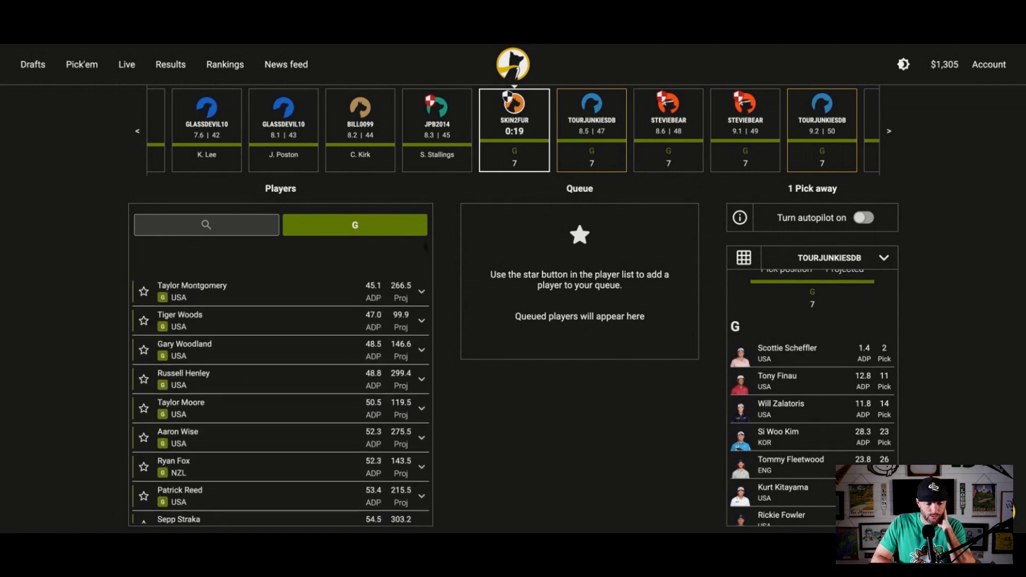
pyautogui.scroll(3)
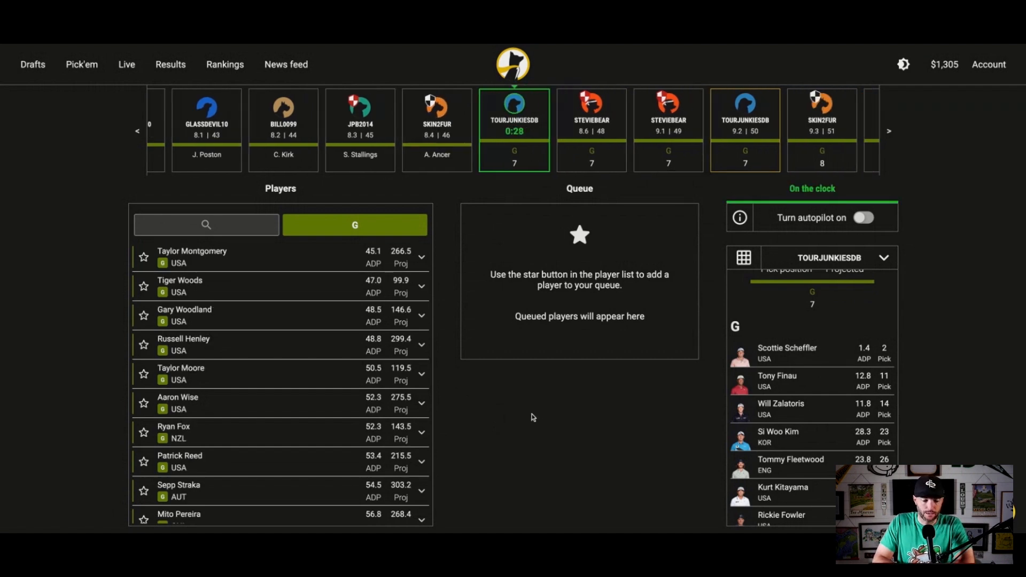
pyautogui.moveTo(285, 362)
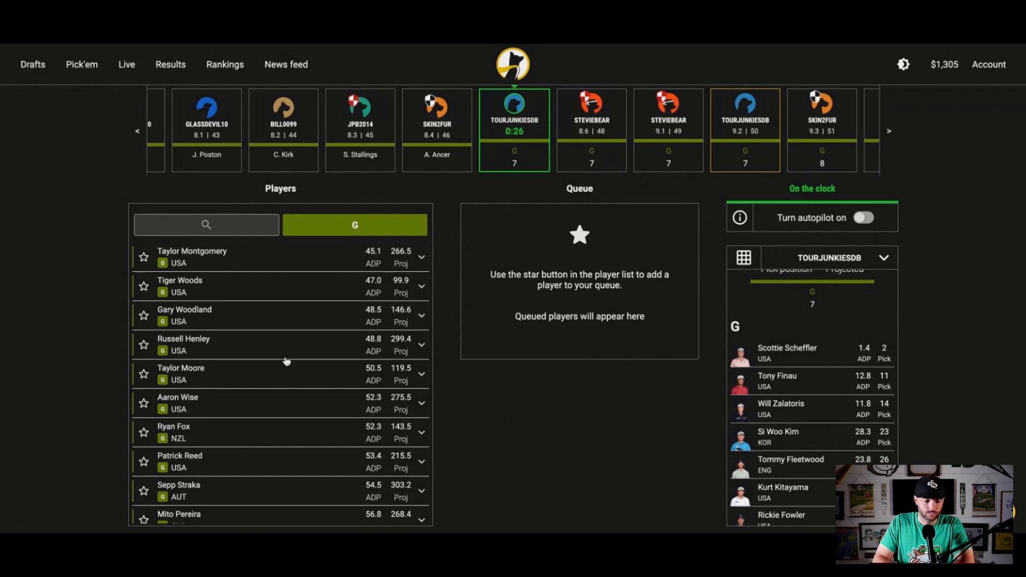
# Draft Ryan Fox as the eighth golfer on the roster
pyautogui.scroll(-3)
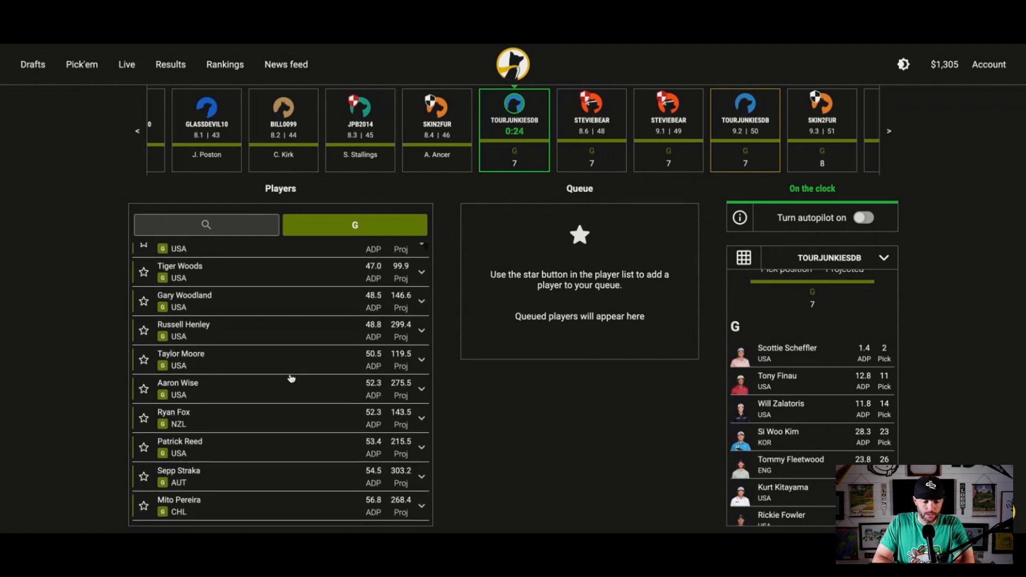
pyautogui.scroll(-3)
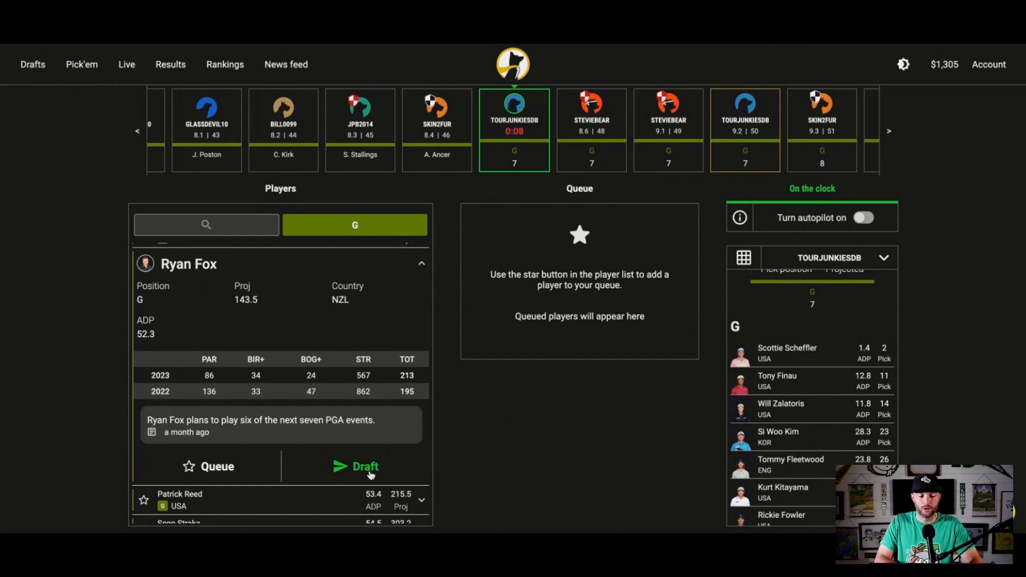
pyautogui.click(355, 466)
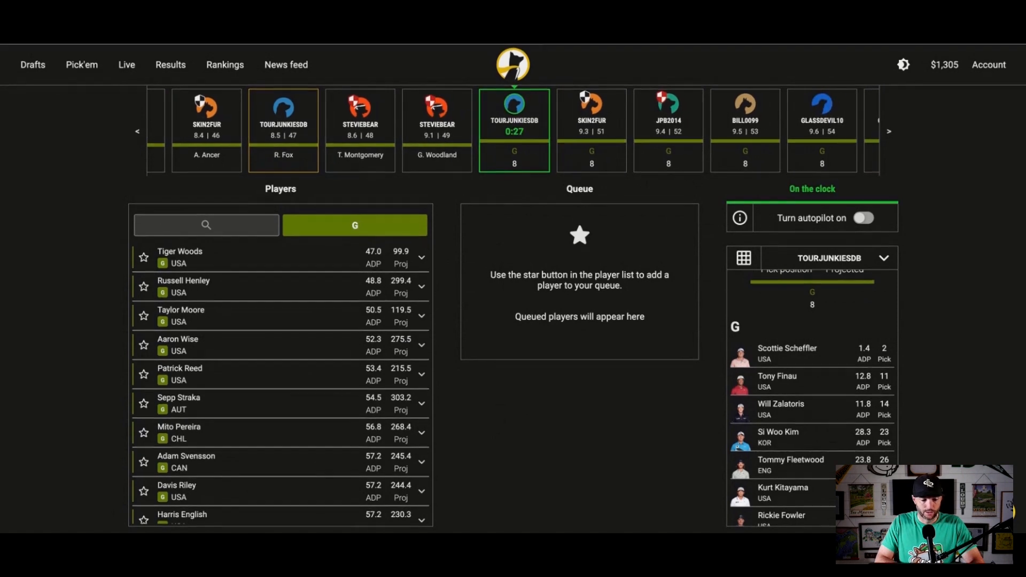
# Browse deep into the Players list, then draft Russell Henley as the ninth golfer
pyautogui.scroll(-3)
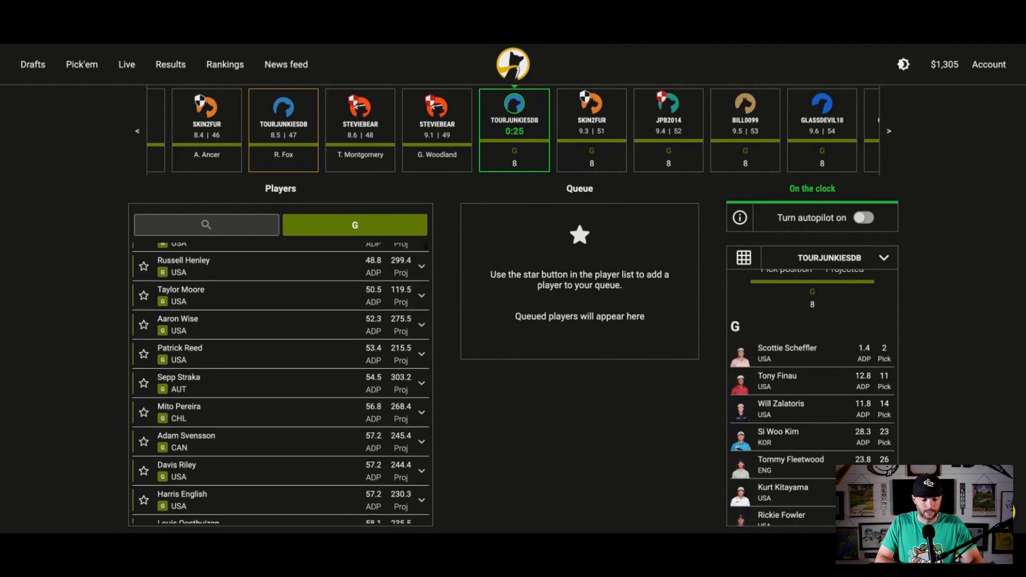
pyautogui.scroll(-3)
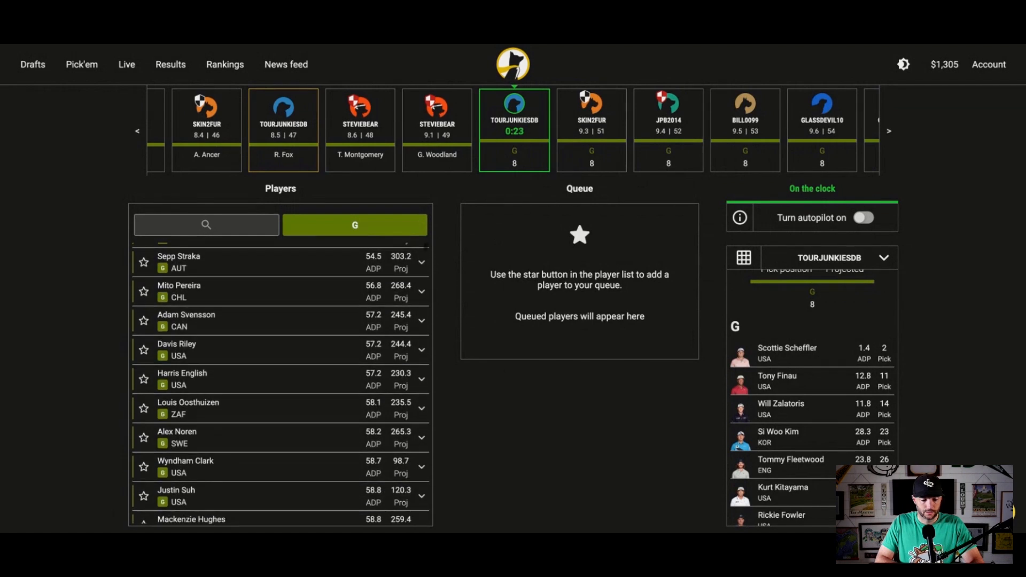
pyautogui.scroll(-3)
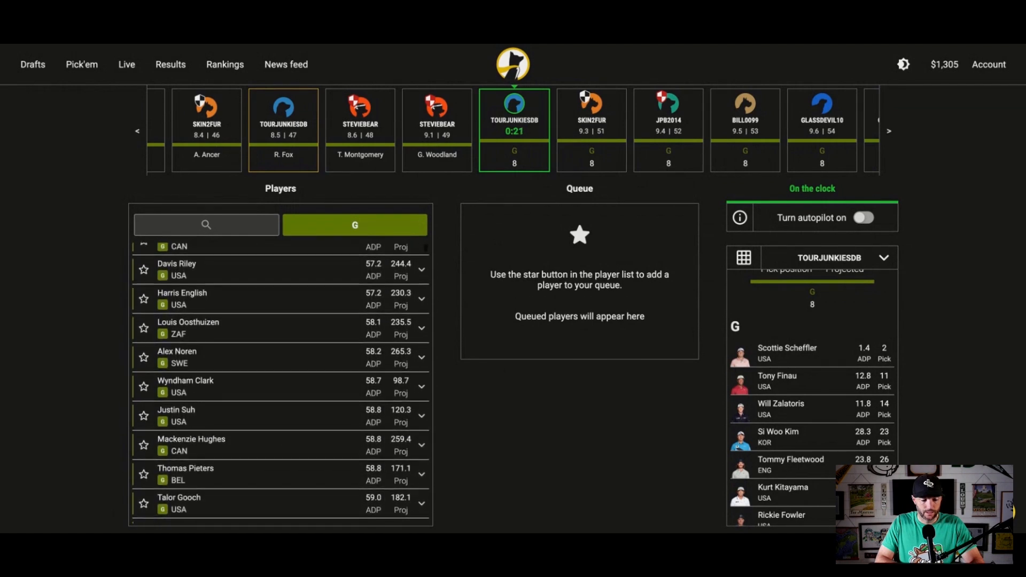
pyautogui.scroll(-3)
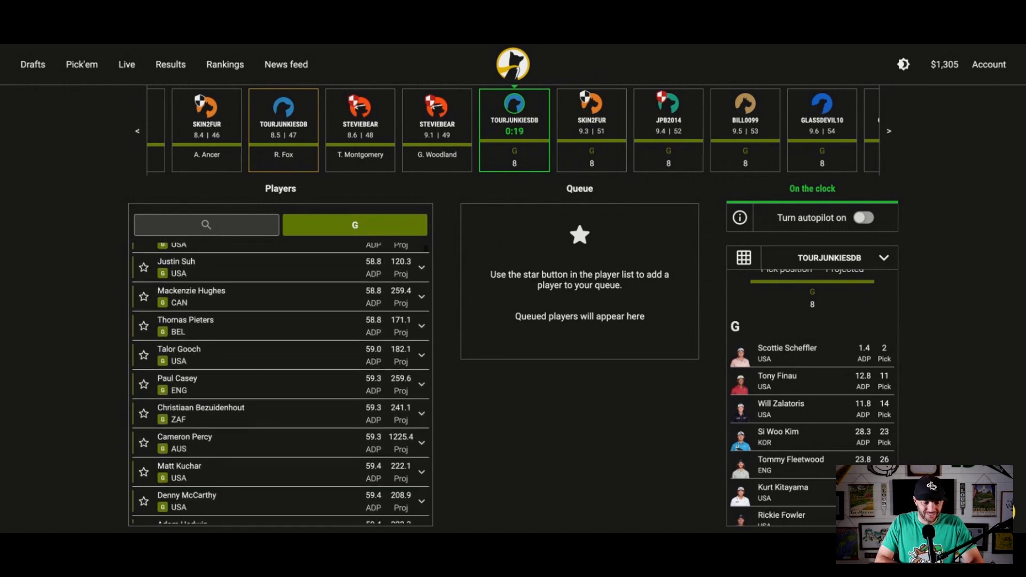
pyautogui.scroll(-3)
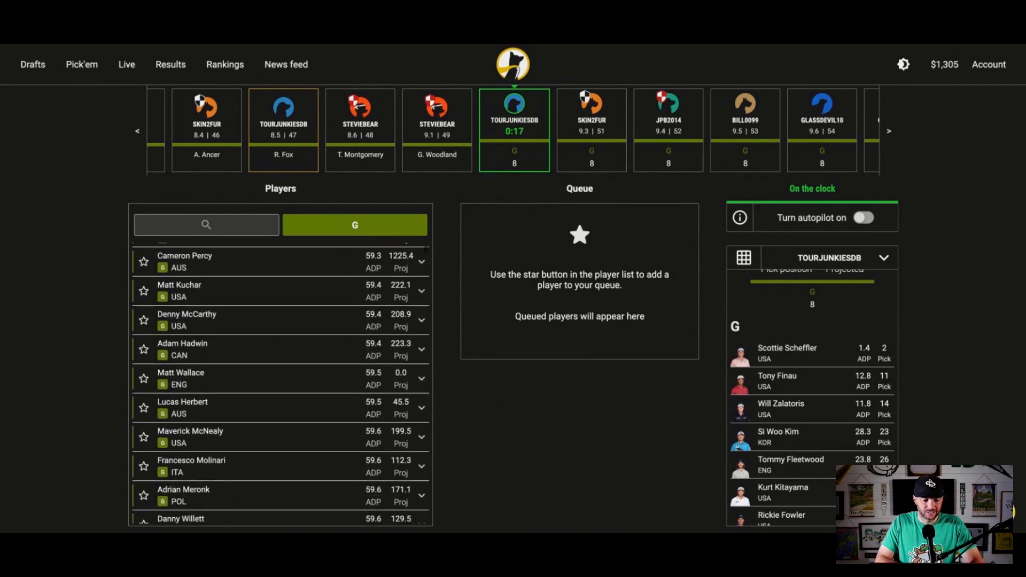
pyautogui.scroll(-3)
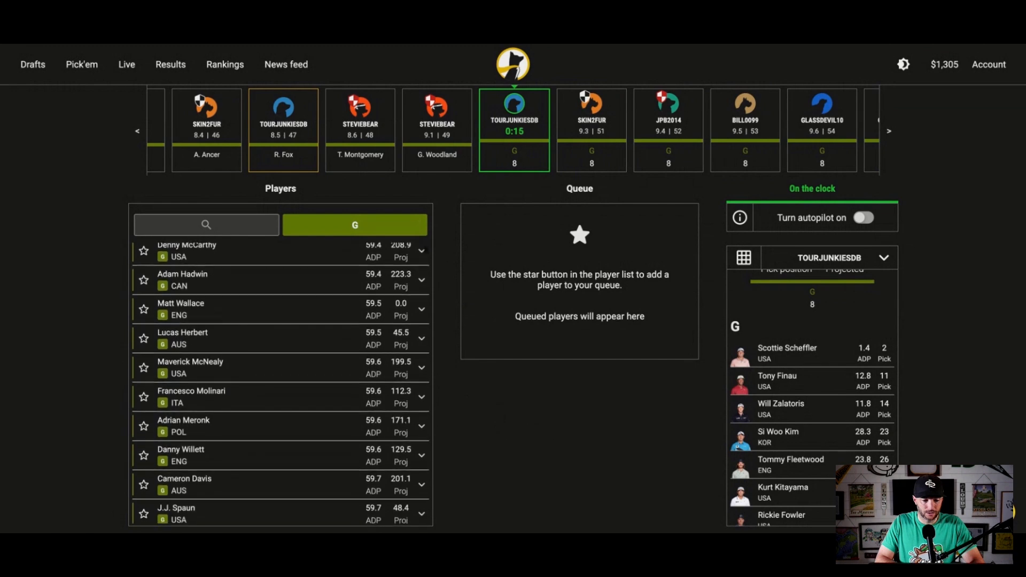
pyautogui.scroll(-3)
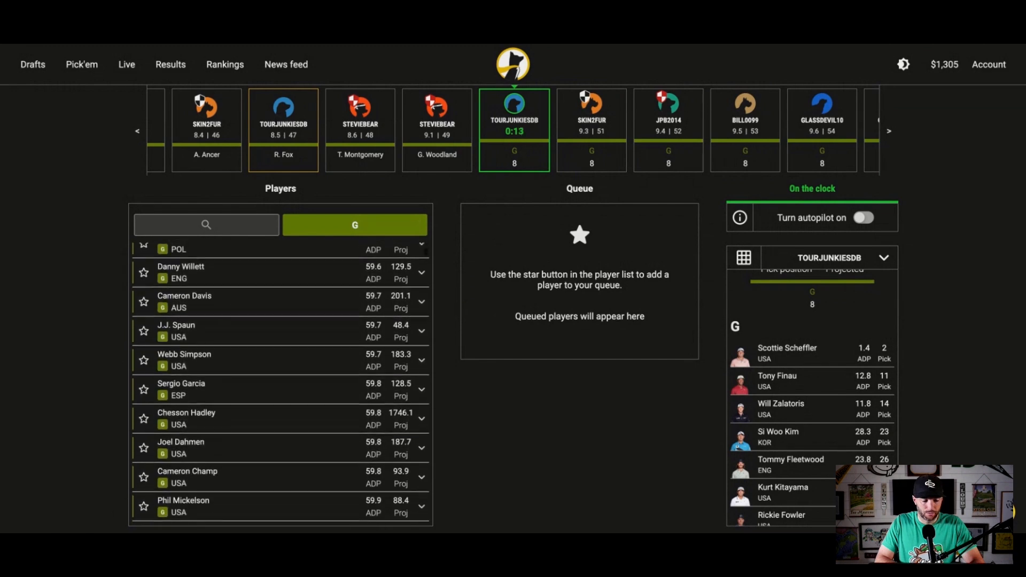
pyautogui.scroll(-3)
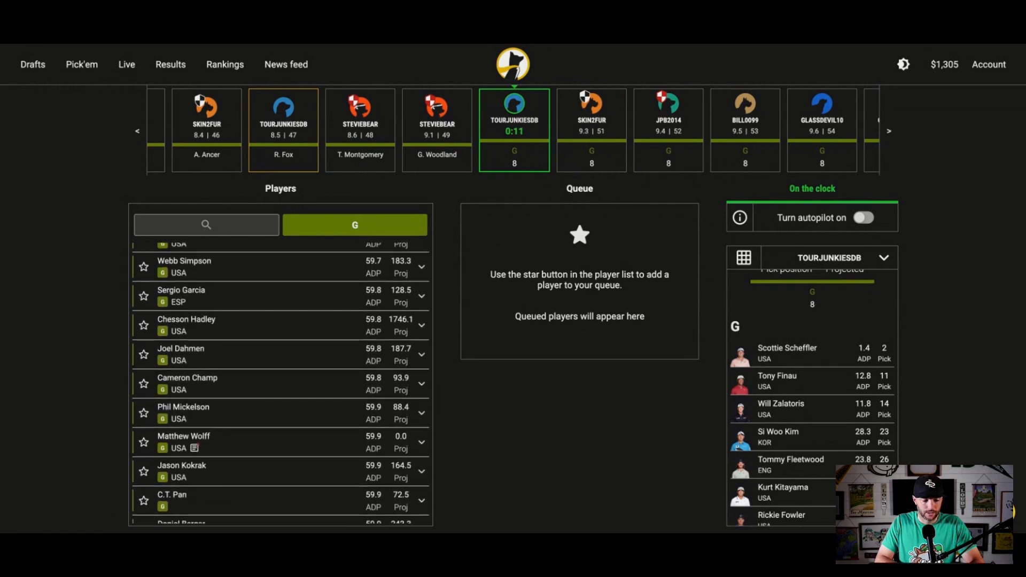
pyautogui.scroll(3)
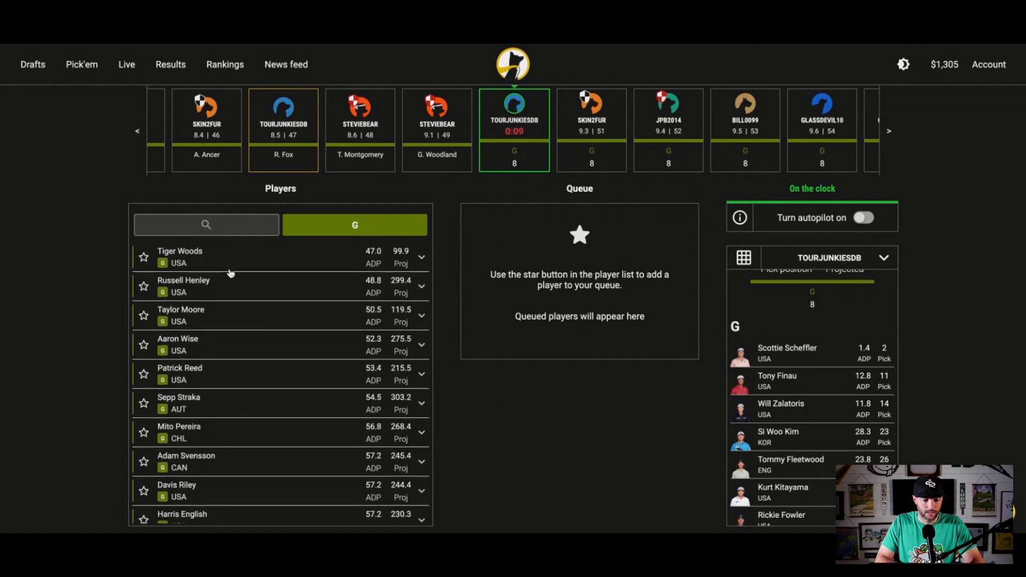
pyautogui.moveTo(199, 286)
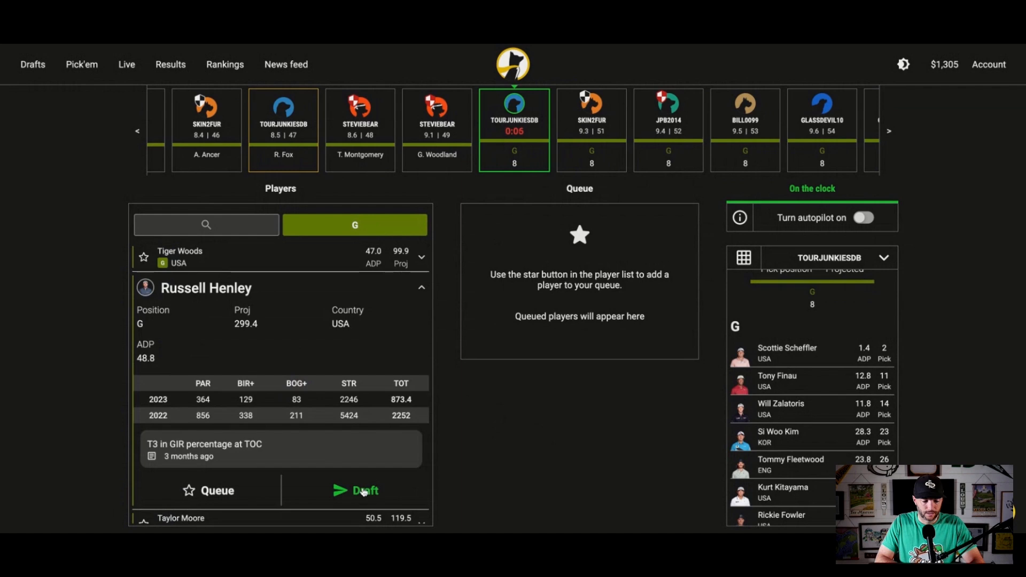
pyautogui.click(363, 491)
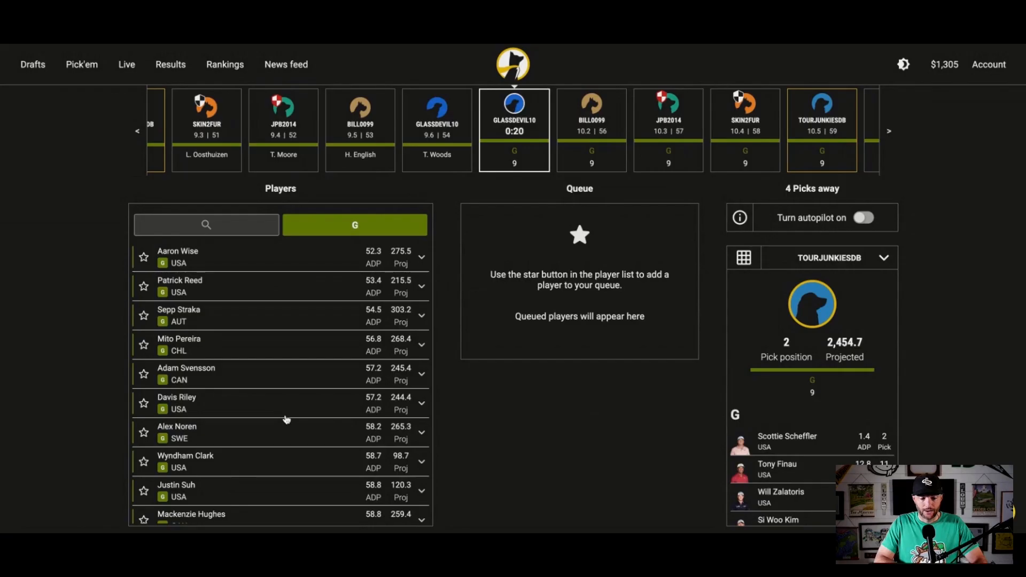
pyautogui.scroll(-3)
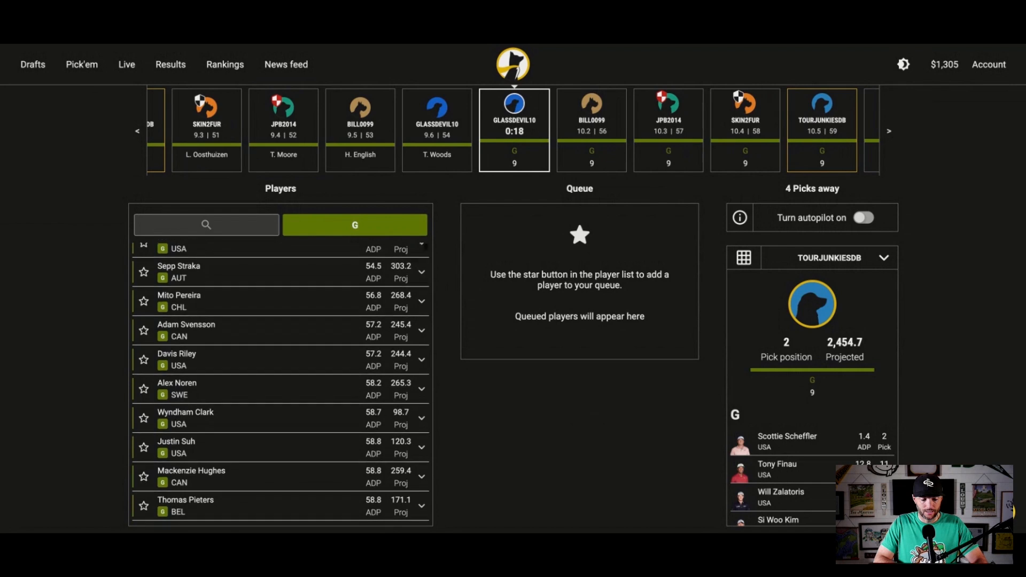
pyautogui.scroll(-3)
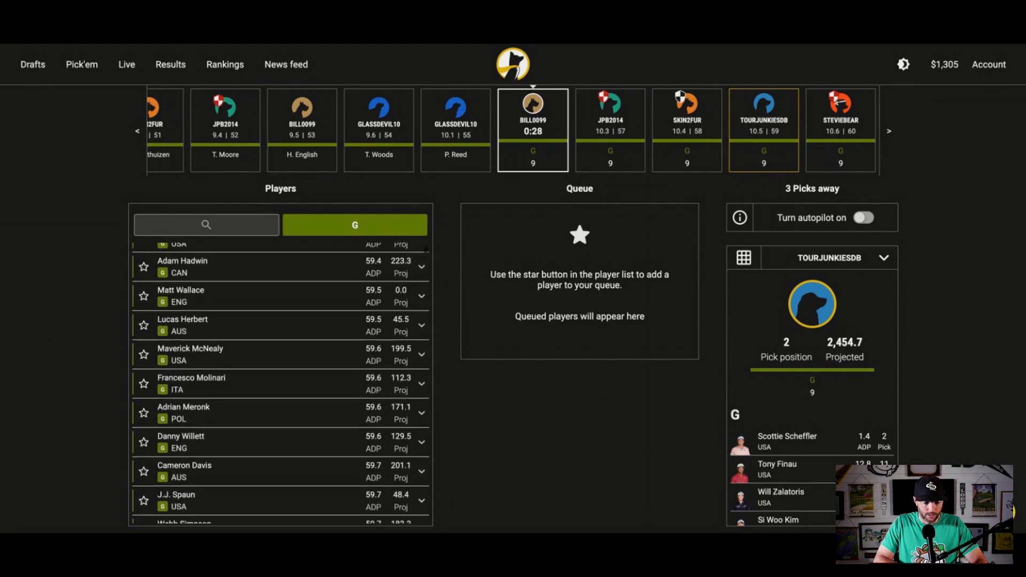
pyautogui.scroll(-3)
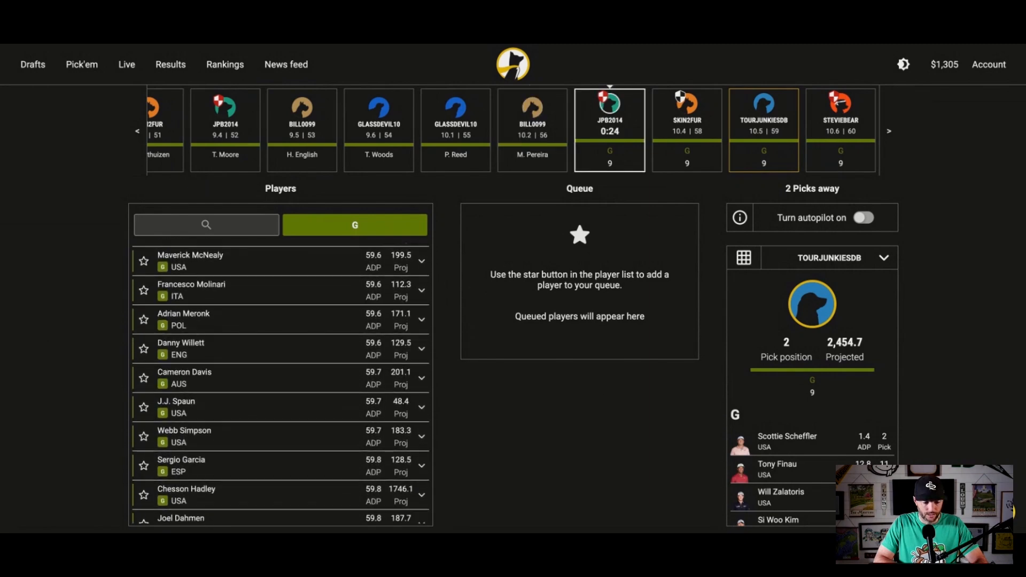
pyautogui.scroll(-3)
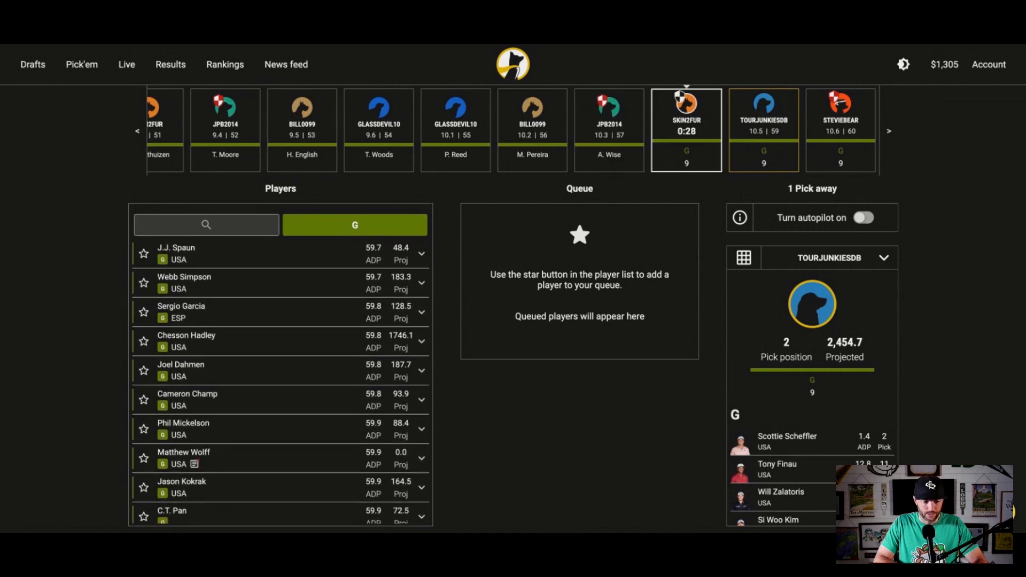
pyautogui.scroll(-3)
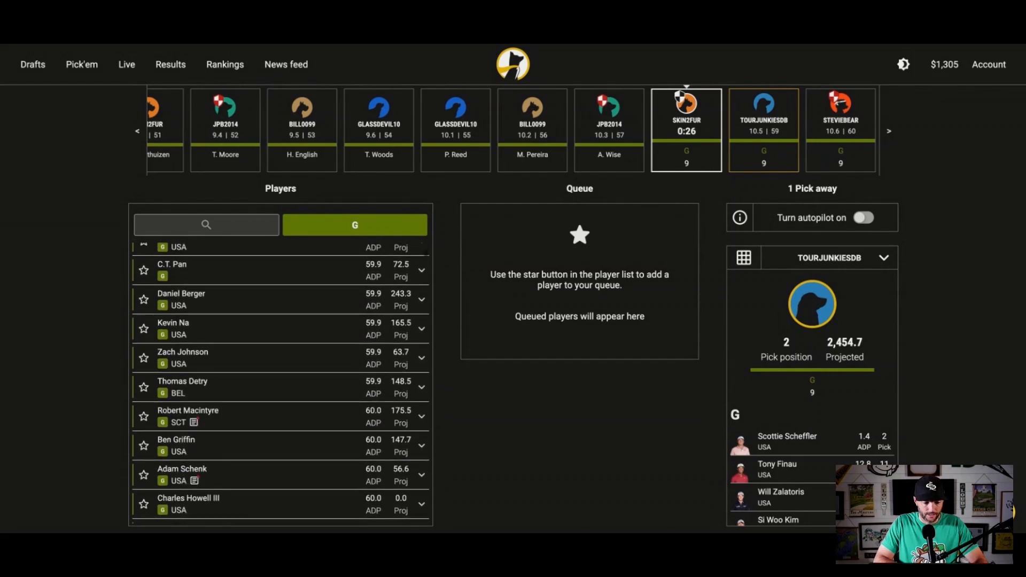
pyautogui.scroll(-3)
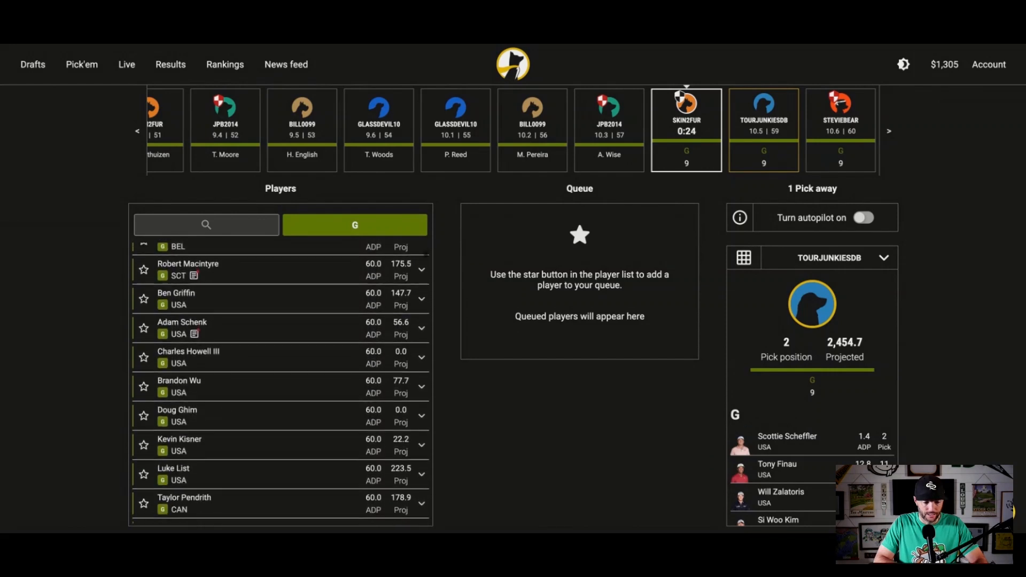
pyautogui.scroll(-3)
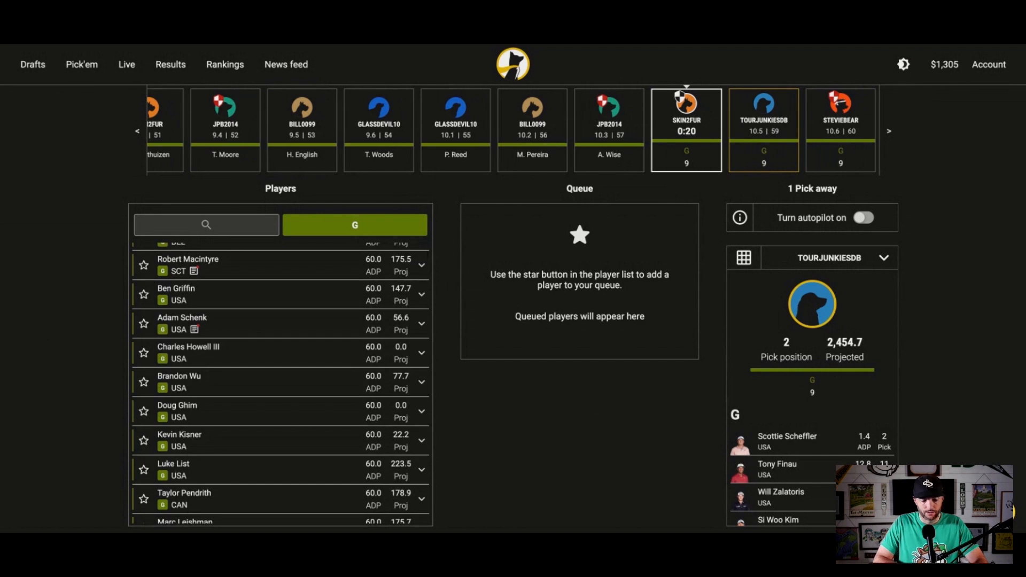
pyautogui.scroll(-3)
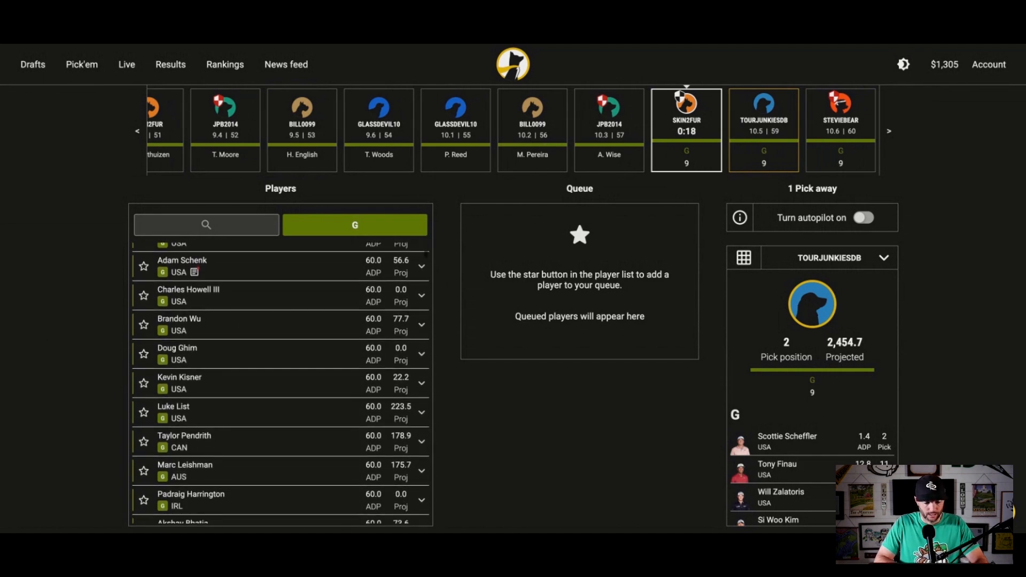
pyautogui.scroll(-3)
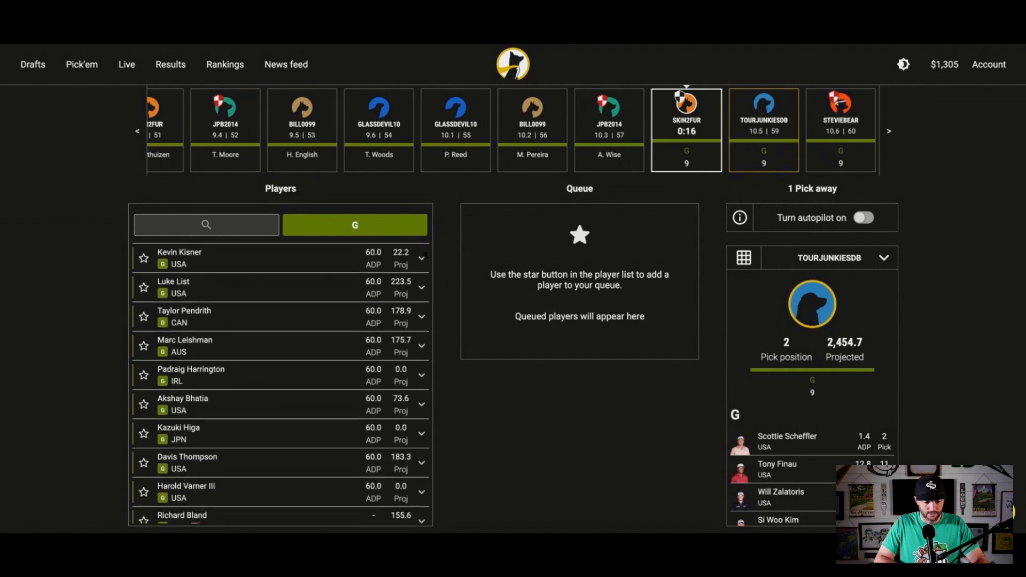
pyautogui.scroll(-3)
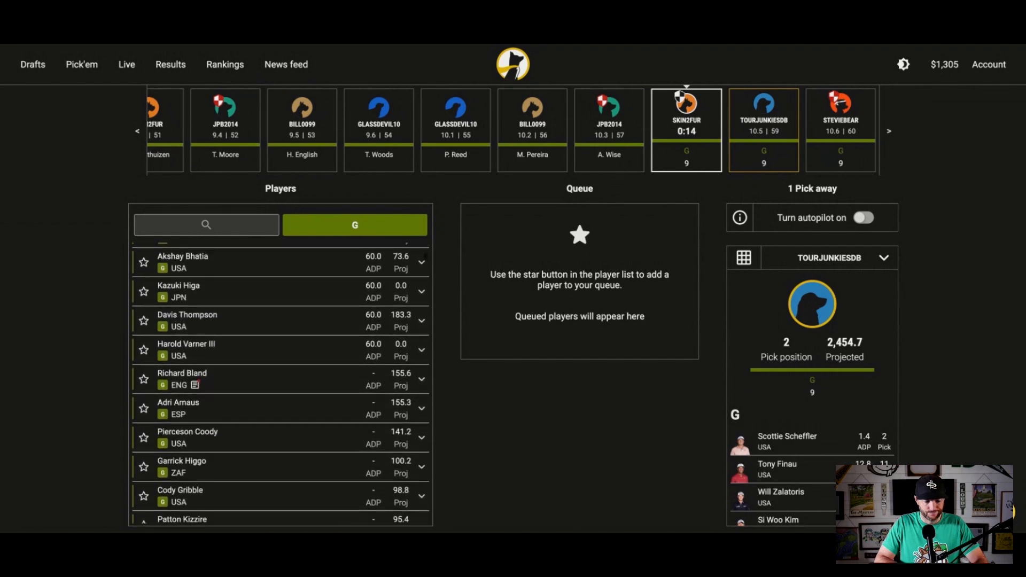
pyautogui.scroll(-3)
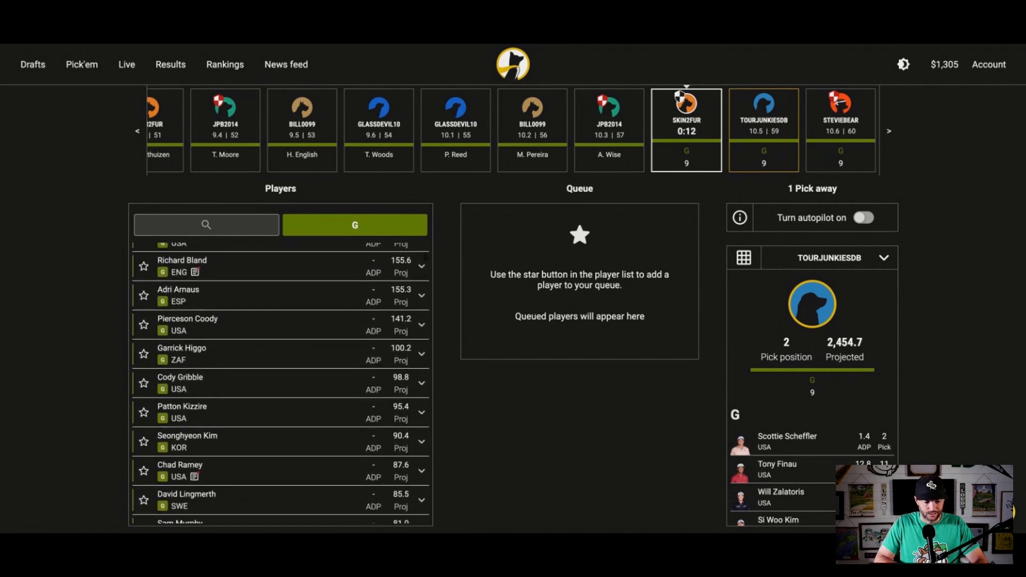
pyautogui.scroll(-3)
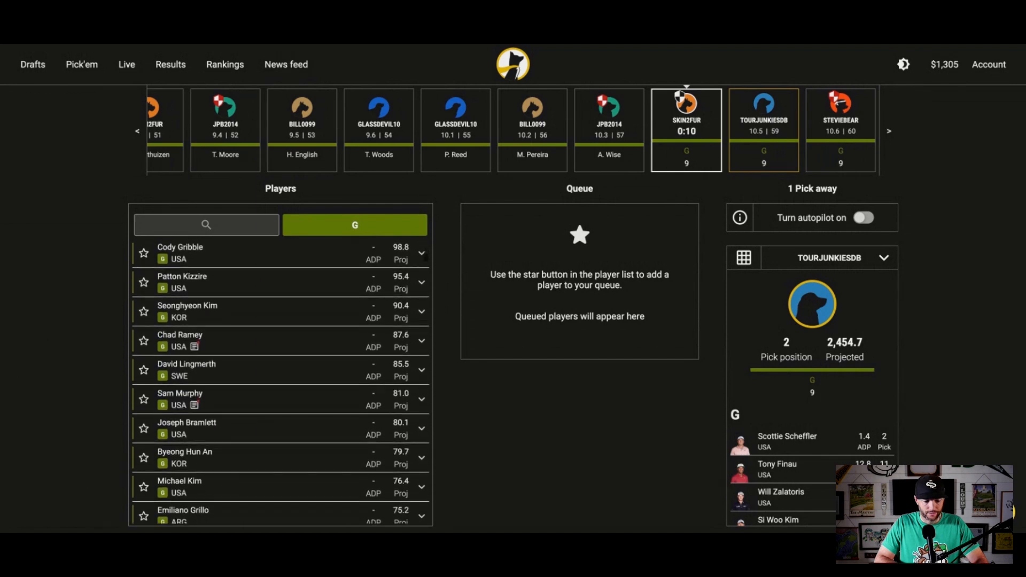
pyautogui.scroll(-3)
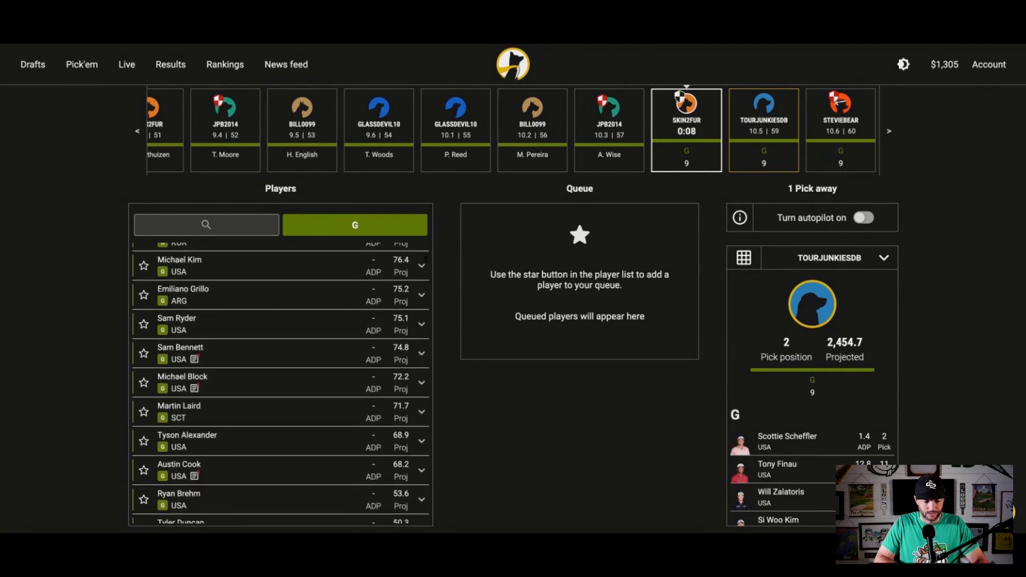
pyautogui.scroll(3)
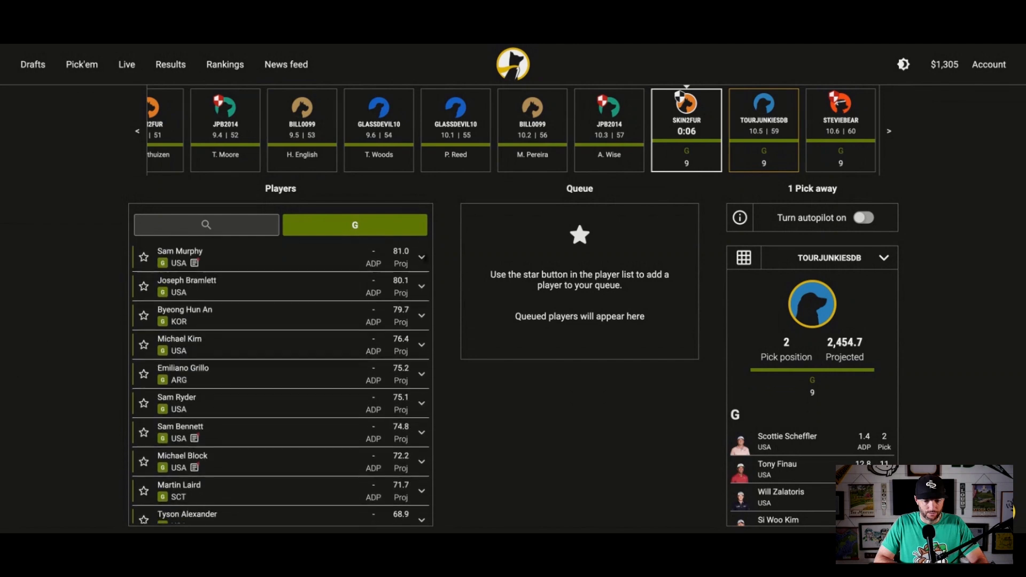
pyautogui.scroll(-3)
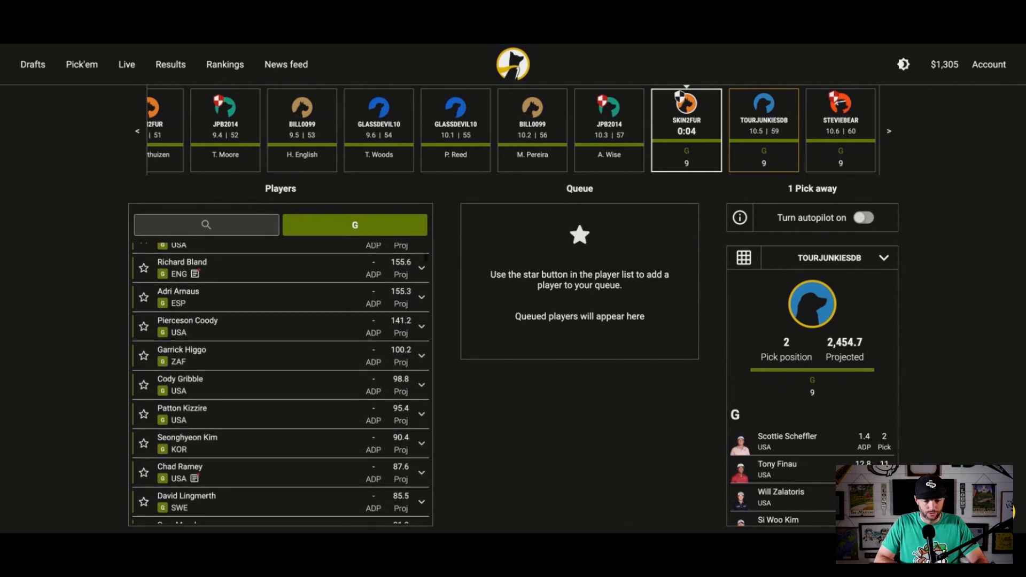
pyautogui.scroll(3)
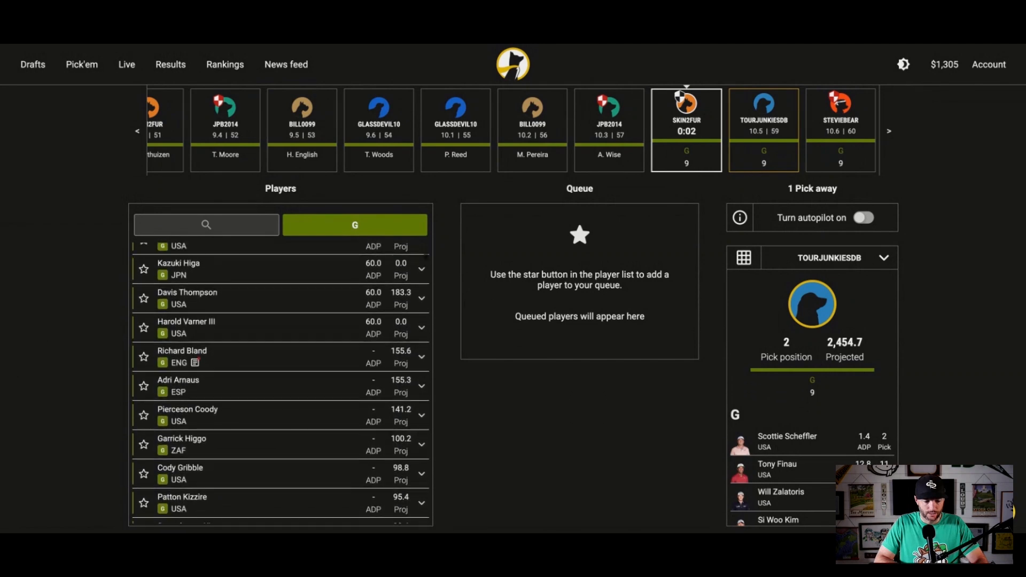
pyautogui.scroll(3)
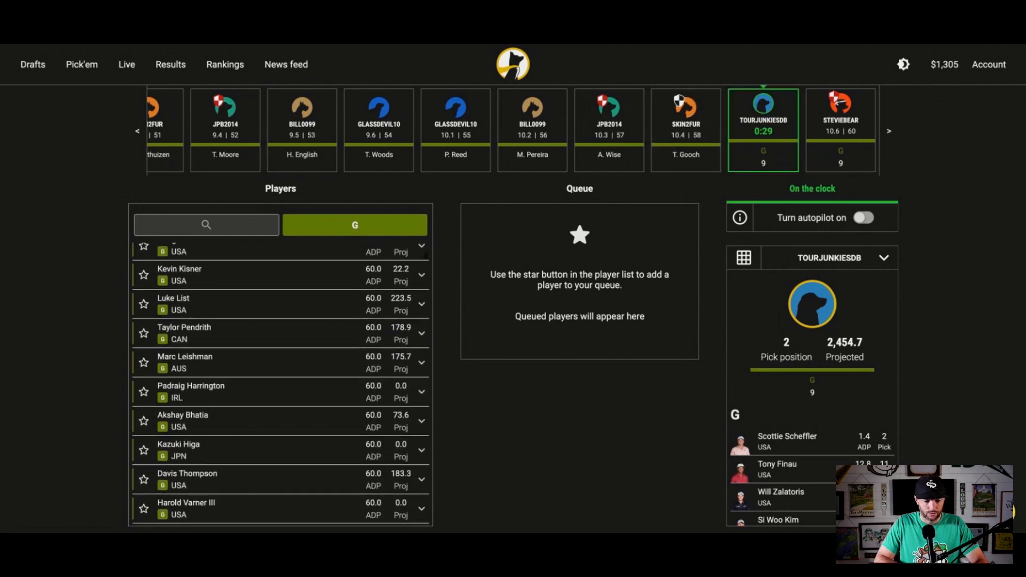
pyautogui.scroll(3)
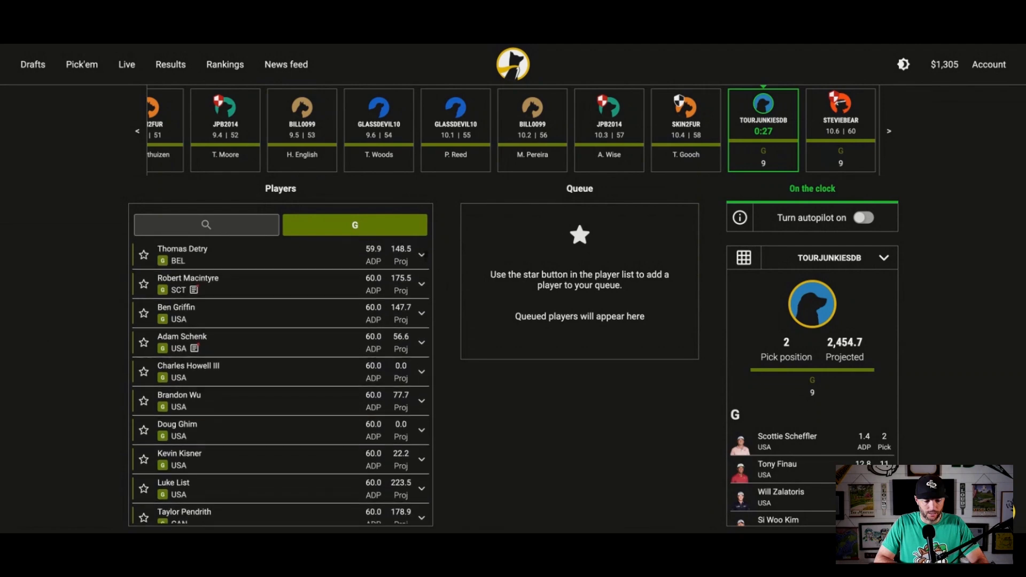
pyautogui.scroll(3)
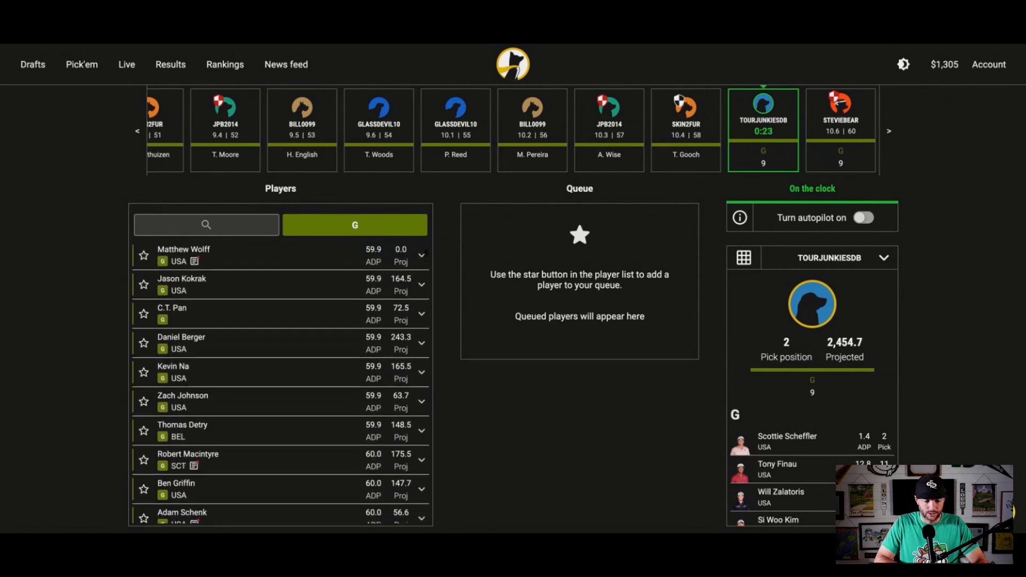
pyautogui.scroll(3)
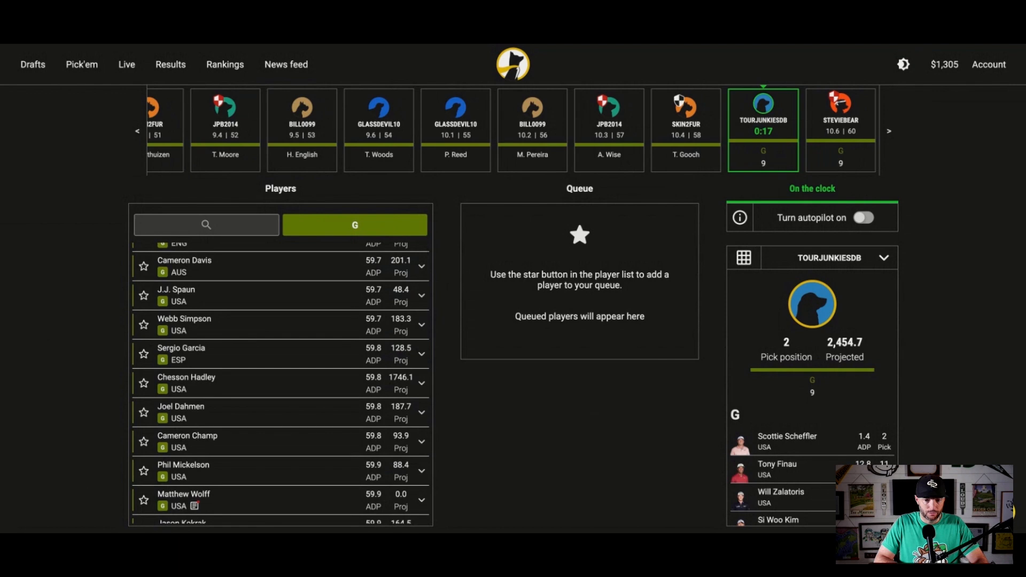
pyautogui.scroll(3)
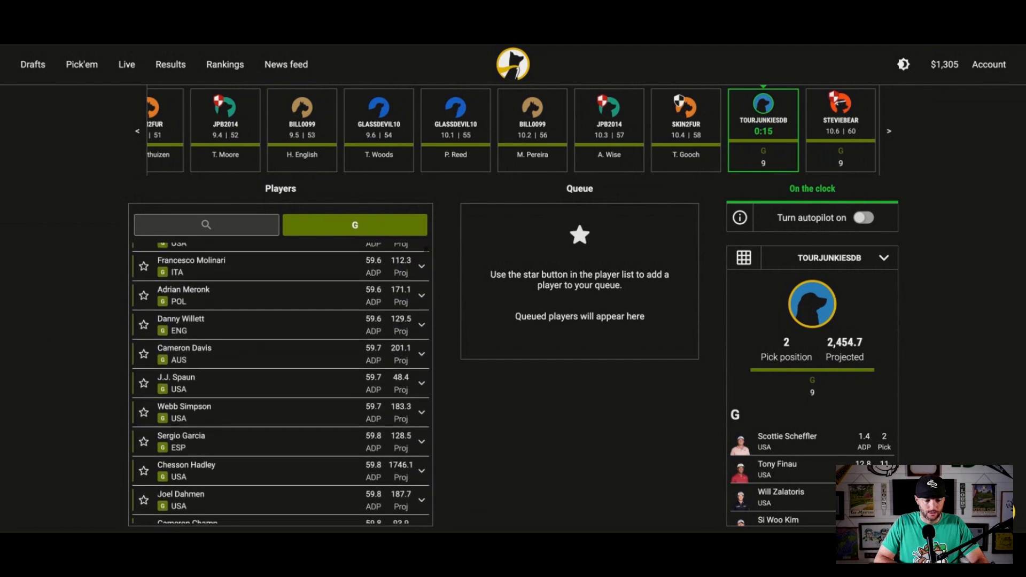
pyautogui.scroll(3)
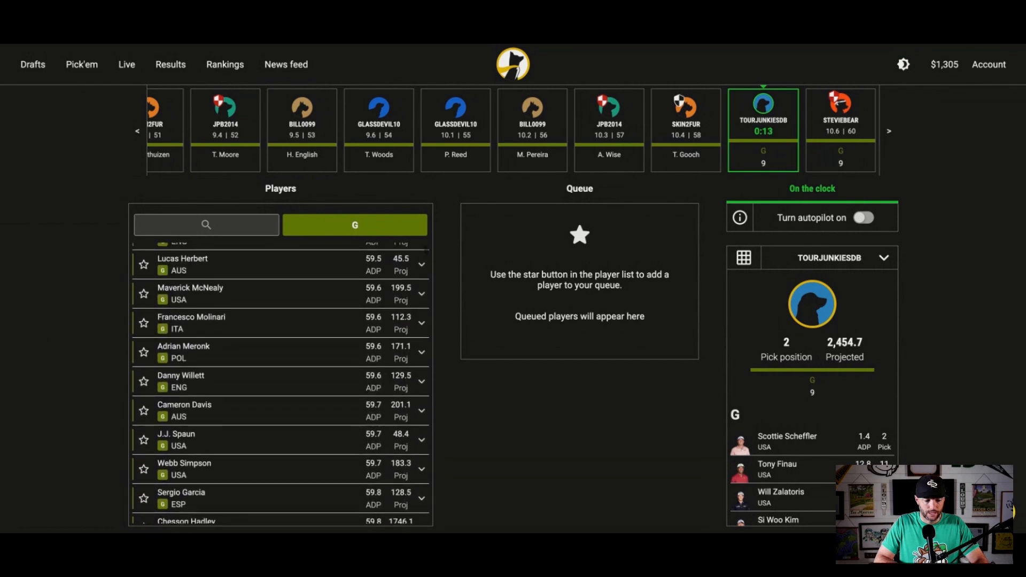
pyautogui.scroll(3)
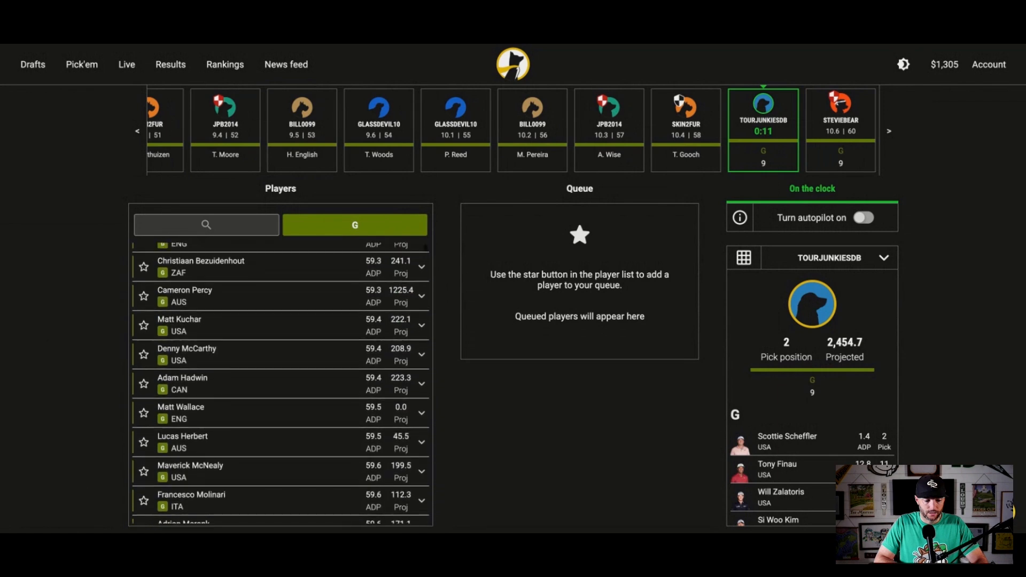
pyautogui.scroll(3)
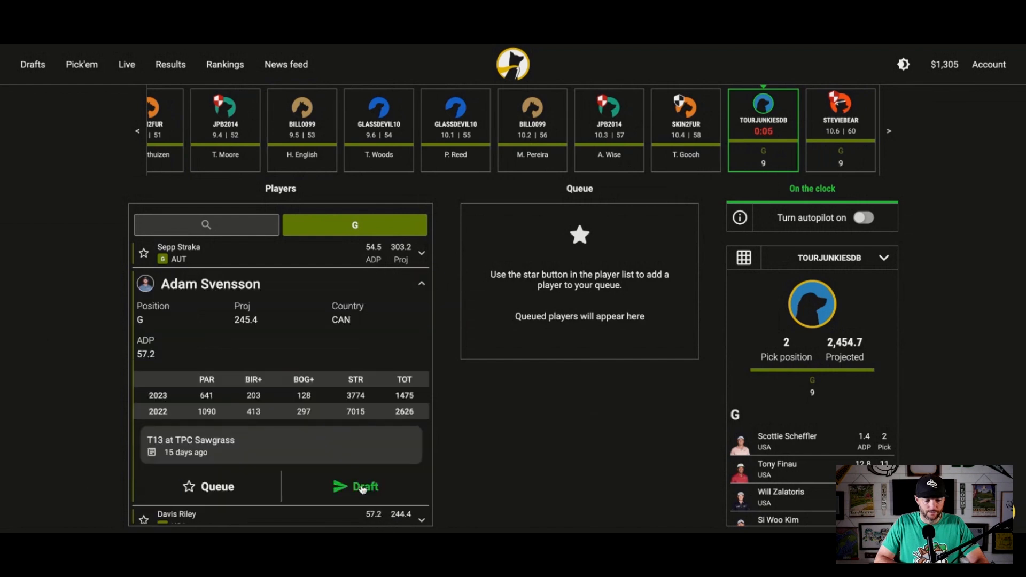
# Draft Adam Svensson as the tenth and final golfer on the roster
pyautogui.click(364, 486)
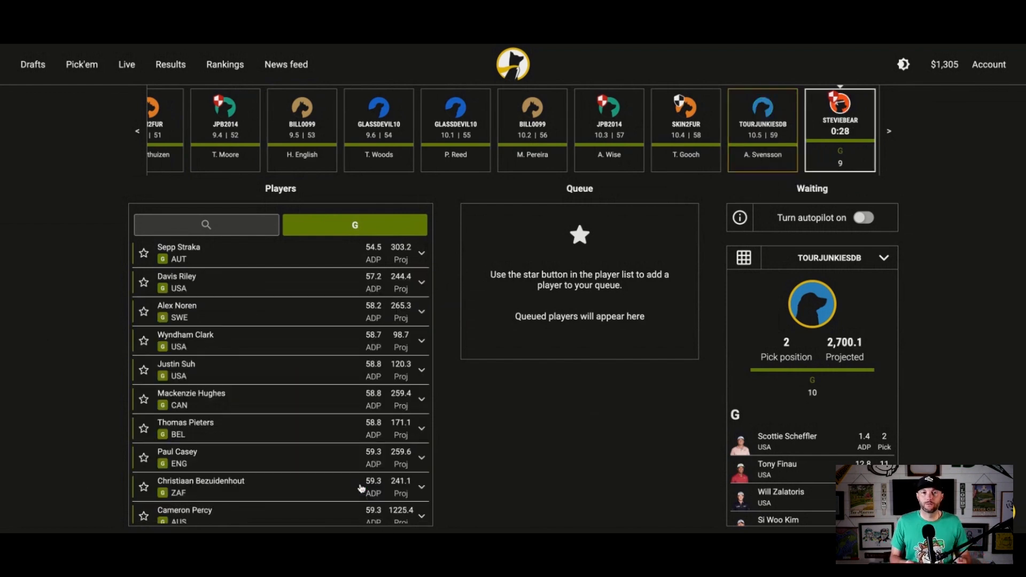